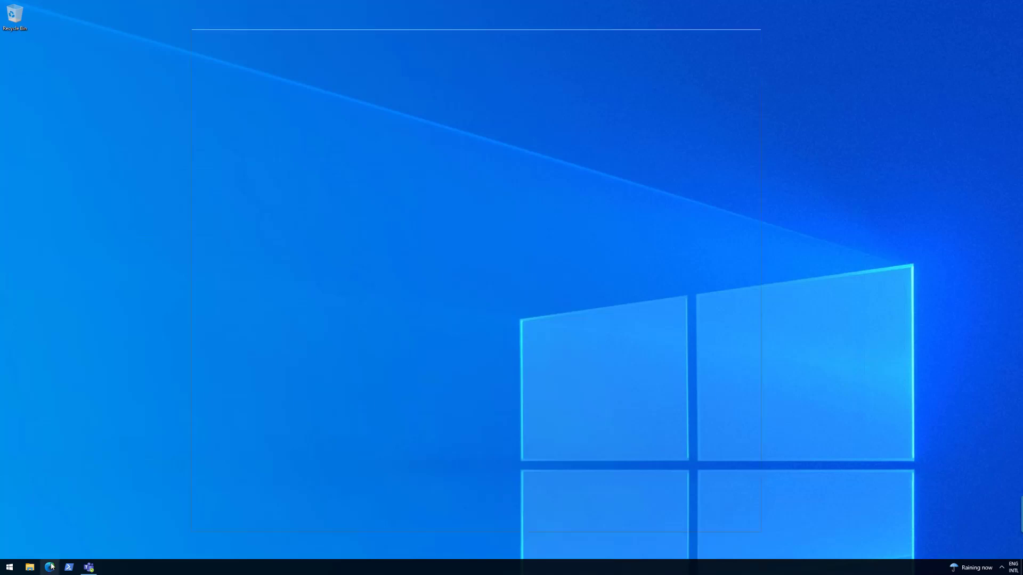
Launch Microsoft Edge from the taskbar so it opens on the Bing home page
left_click(50, 567)
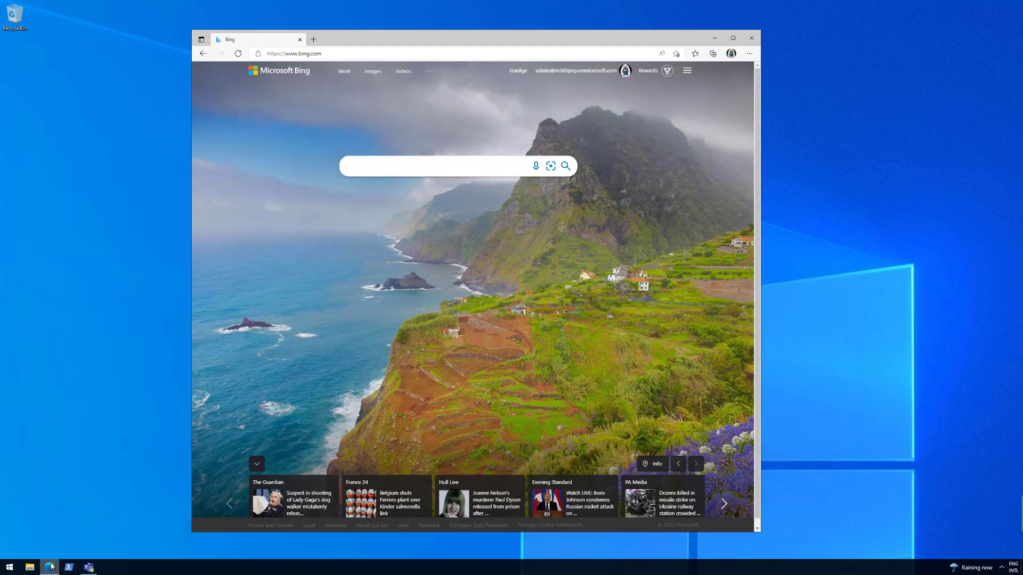
left_click(447, 166)
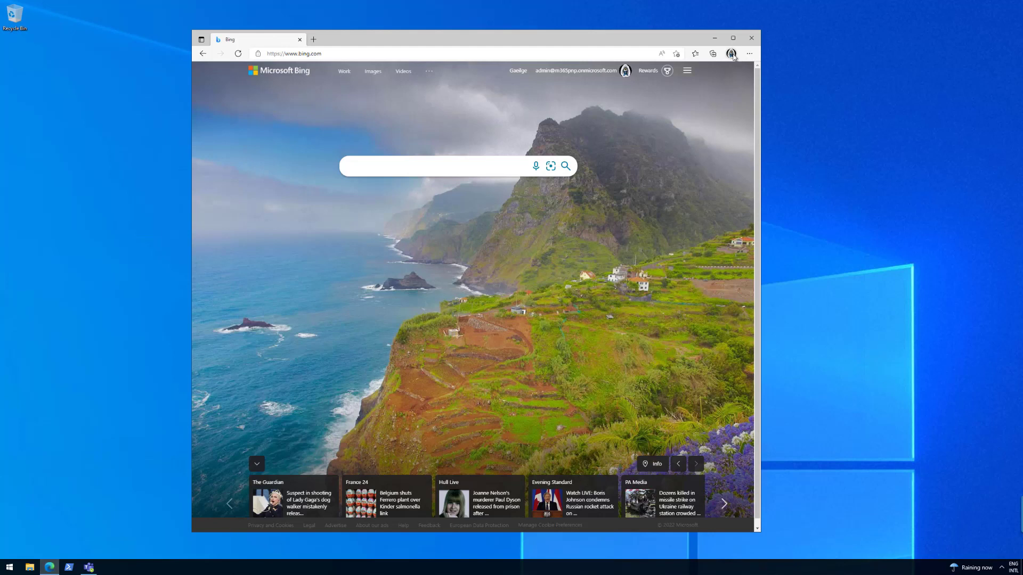
Add a new Edge profile from the profile avatar menu and confirm it
left_click(731, 53)
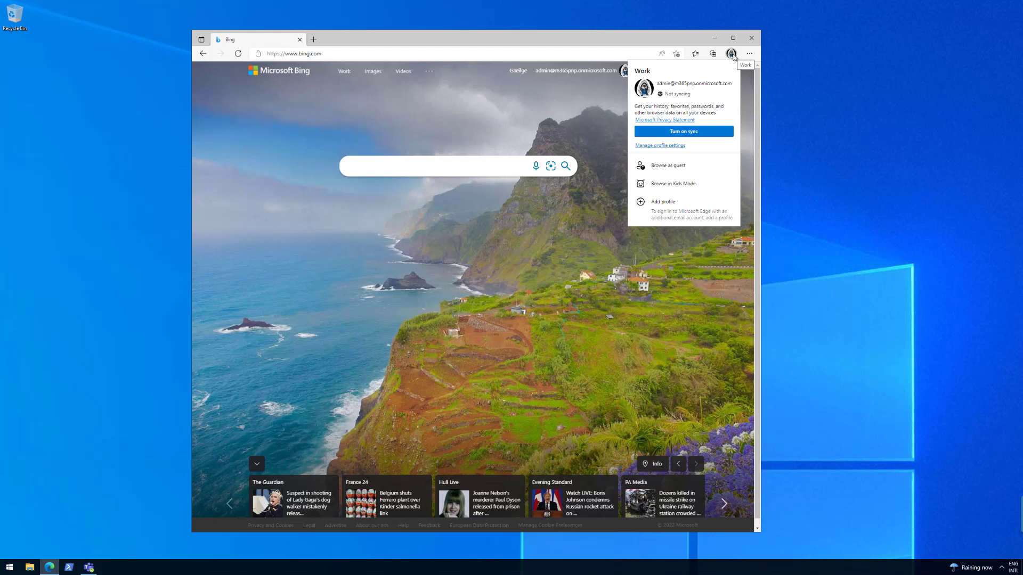
mouse_move(702, 144)
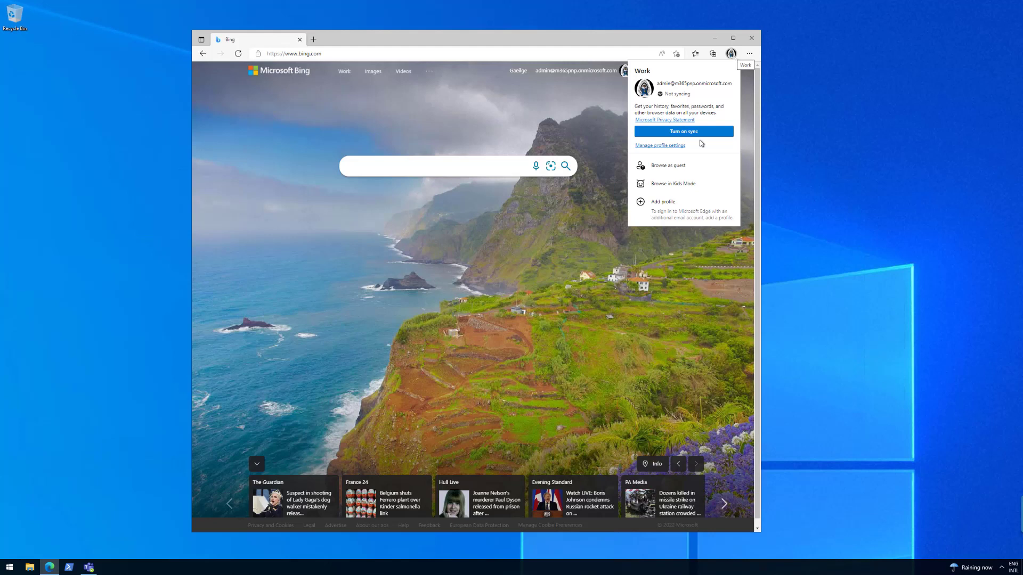
mouse_move(662, 211)
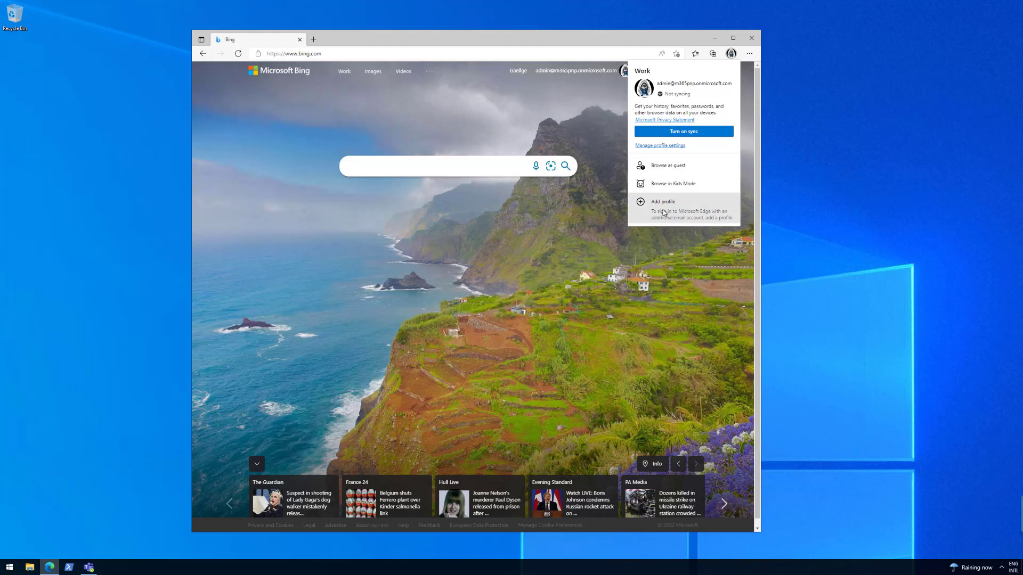
left_click(663, 202)
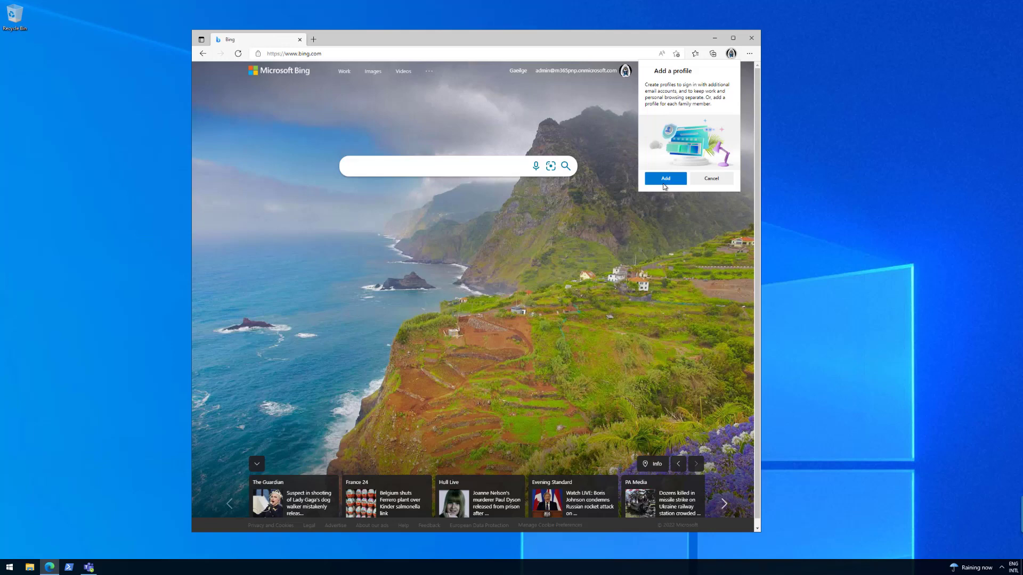
left_click(666, 179)
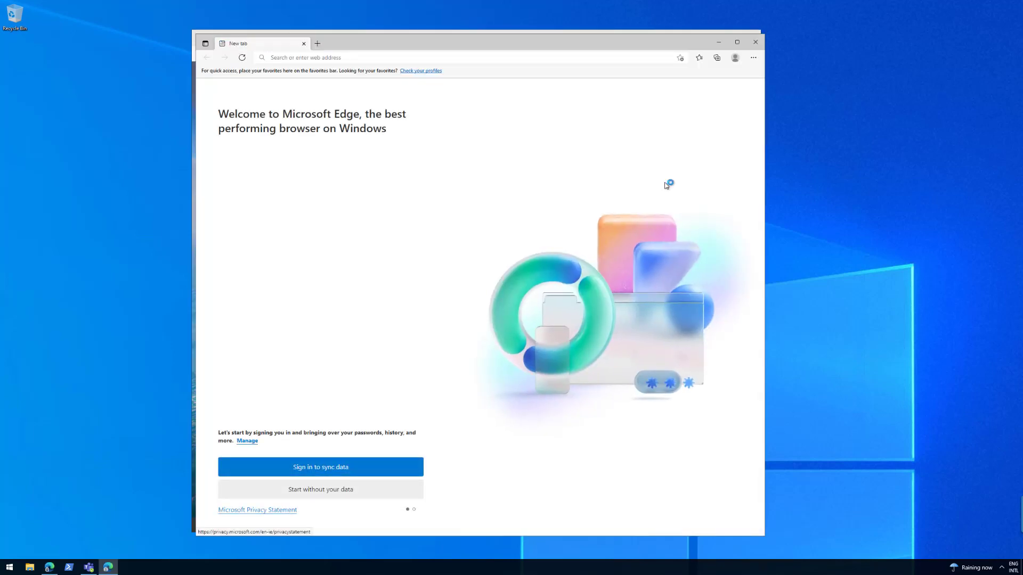
mouse_move(554, 124)
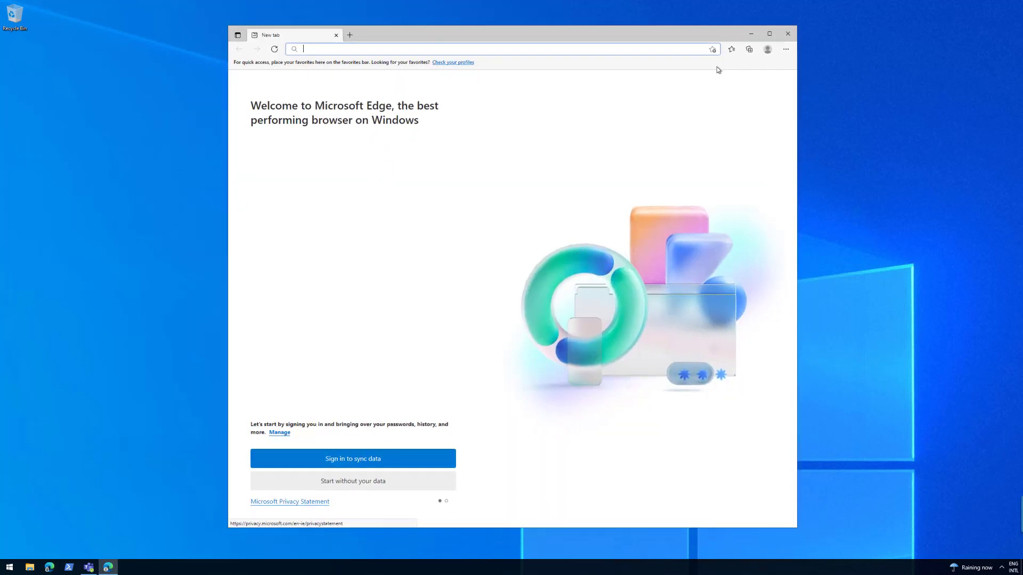
Rename Profile 2 to 'dev environment' in Manage profile settings
left_click(767, 49)
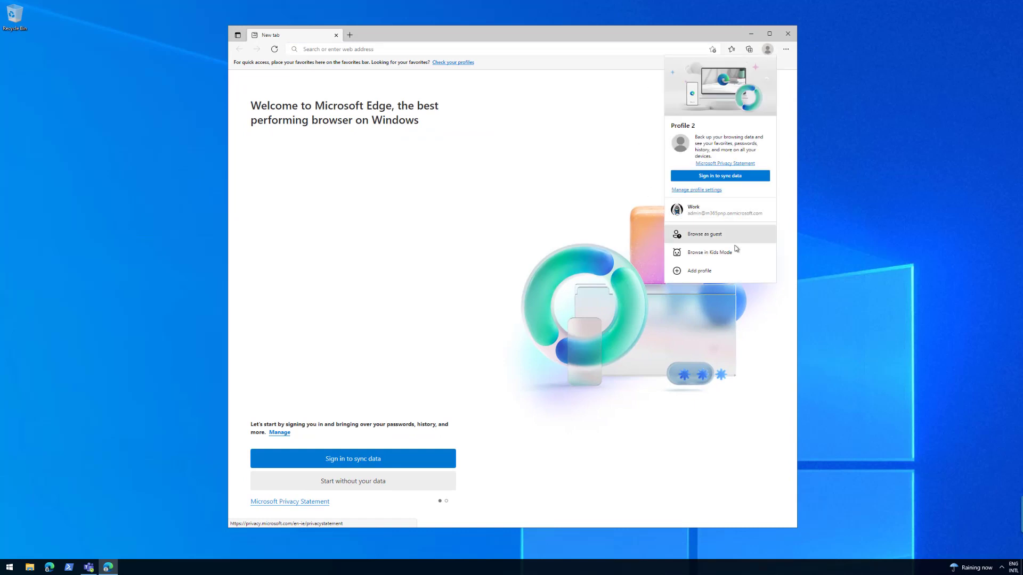
left_click(697, 189)
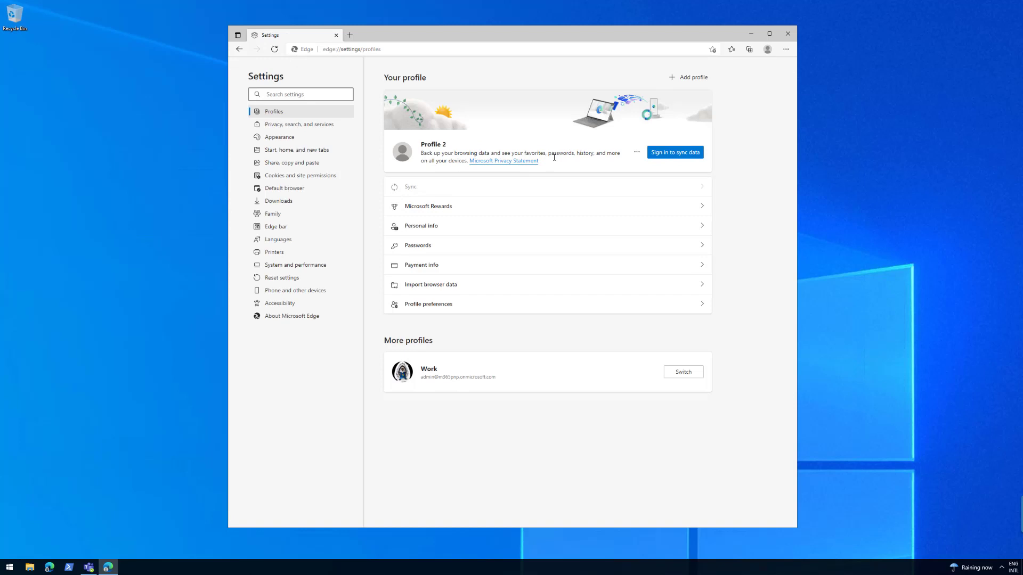
mouse_move(617, 166)
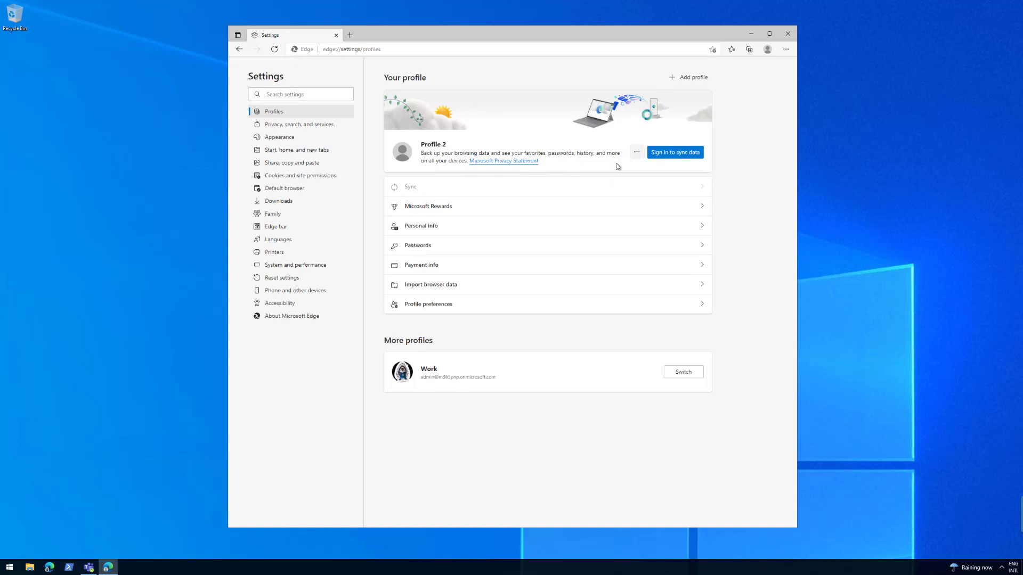
left_click(637, 152)
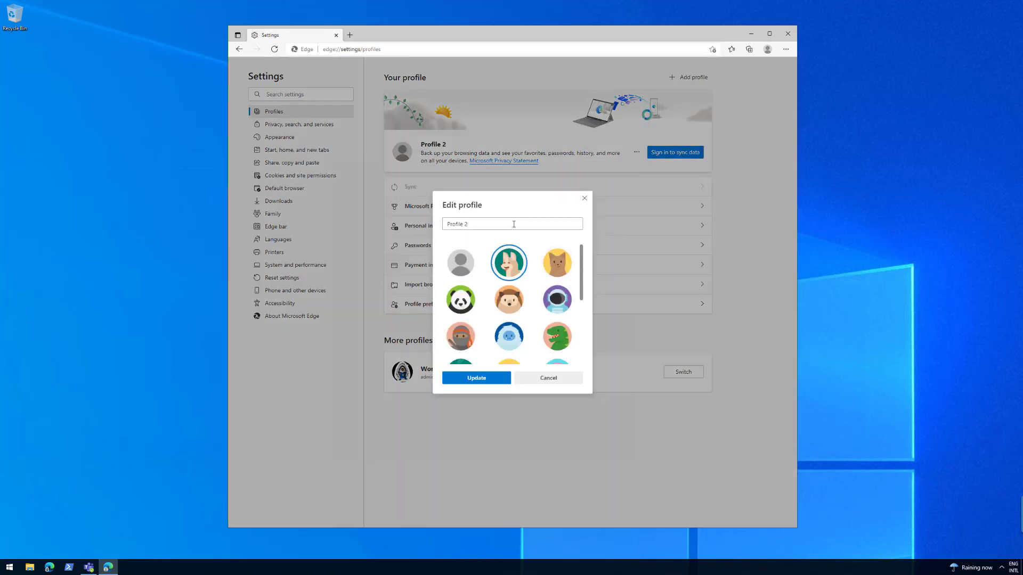
type("dev environment")
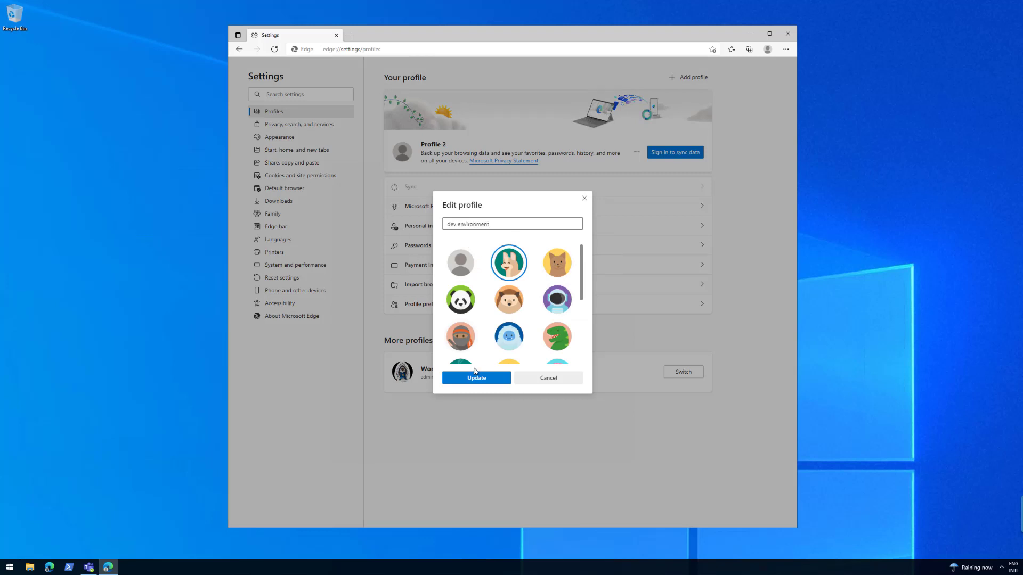
left_click(477, 377)
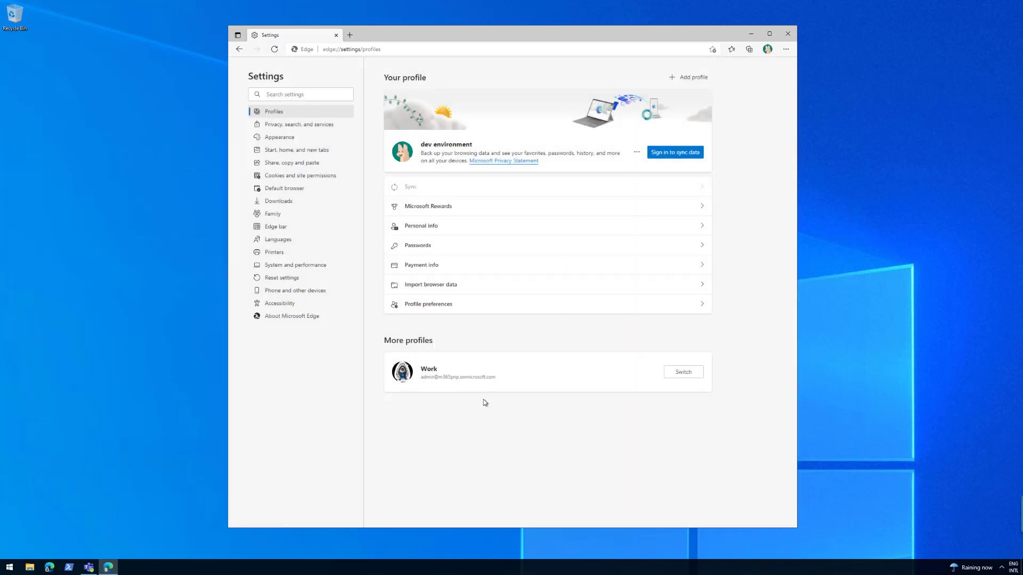
left_click(404, 49)
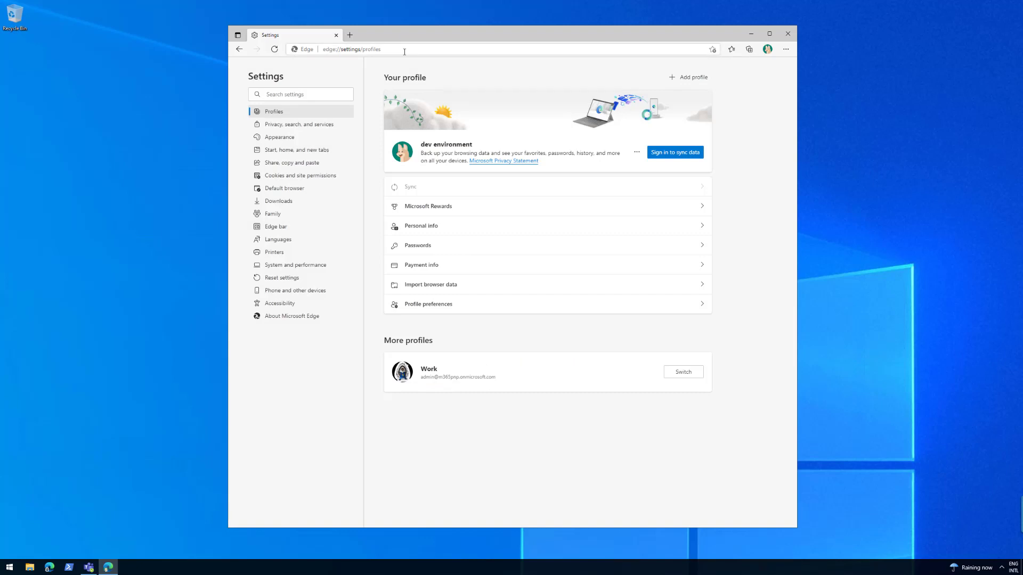
left_click(357, 49)
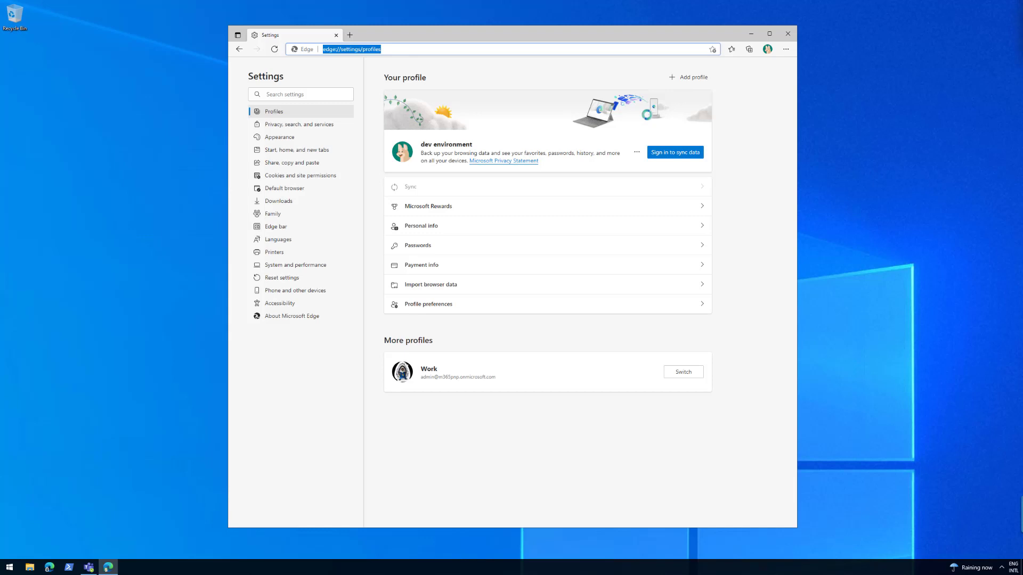
mouse_move(481, 104)
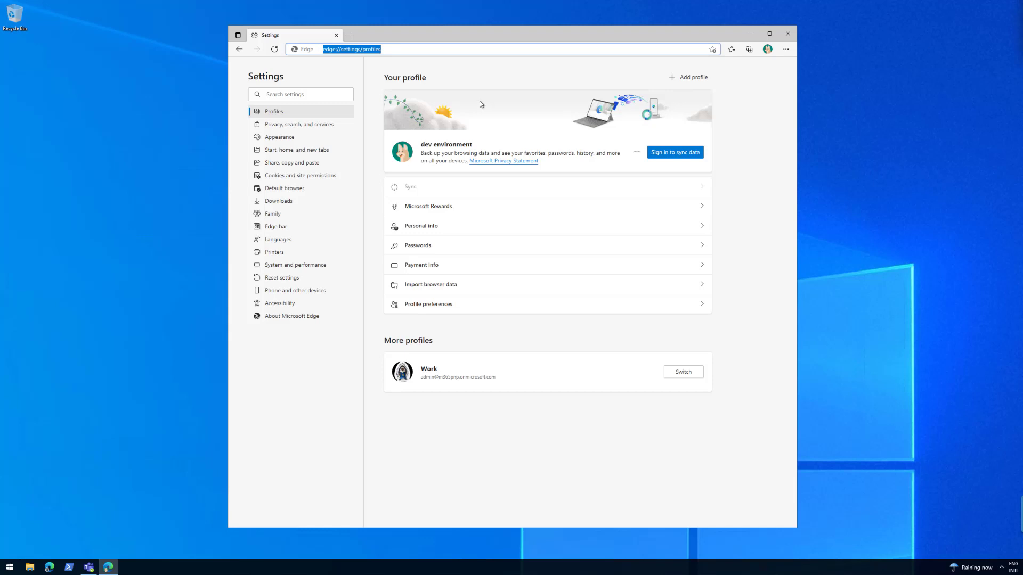
Load developer.microsoft.com/office/dev-program, dismiss cookies, maximize, and scroll to the E5 sandbox details
type("https://developer.microsoft.com/office/dev-program")
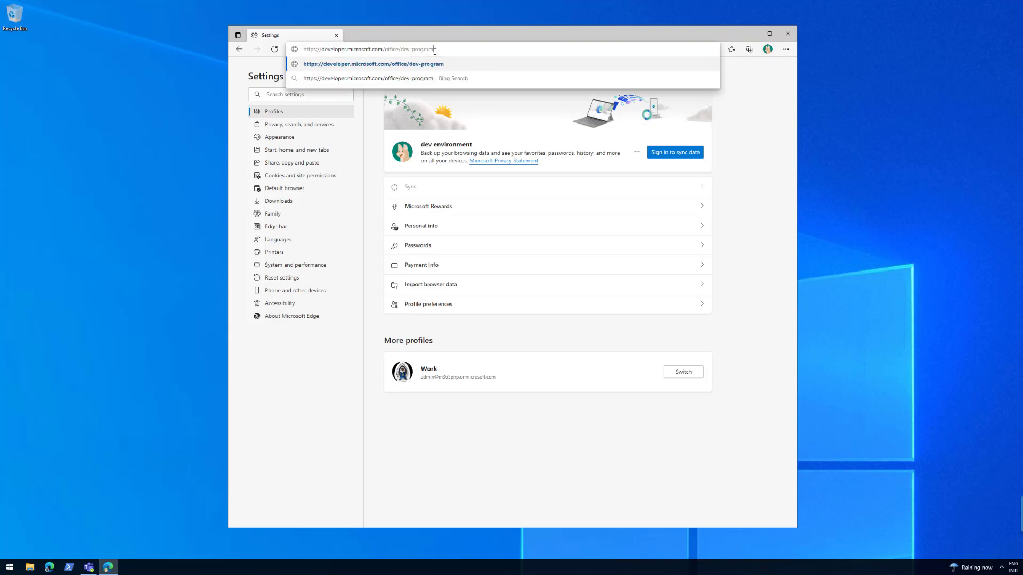
key("Enter")
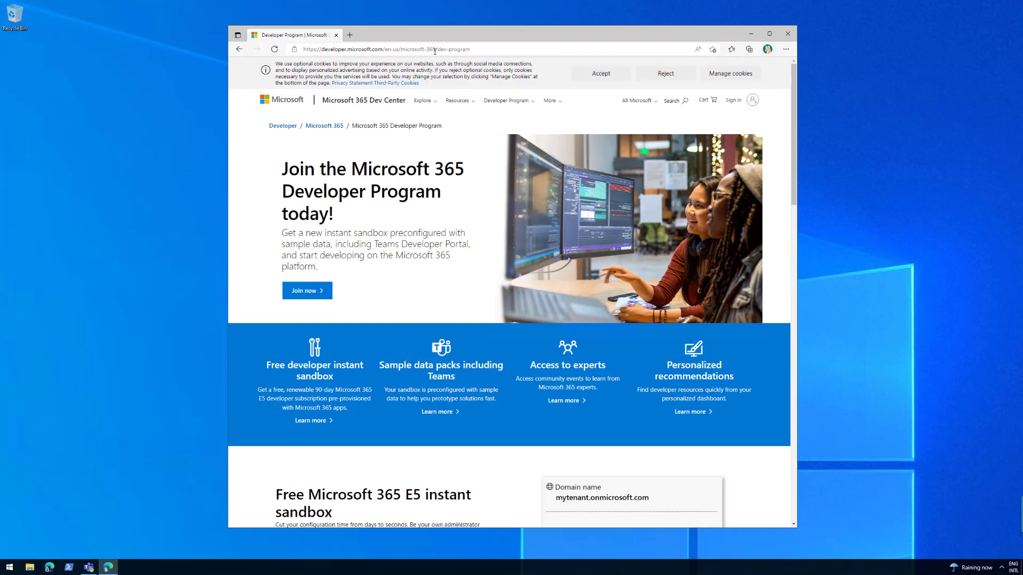
left_click(601, 73)
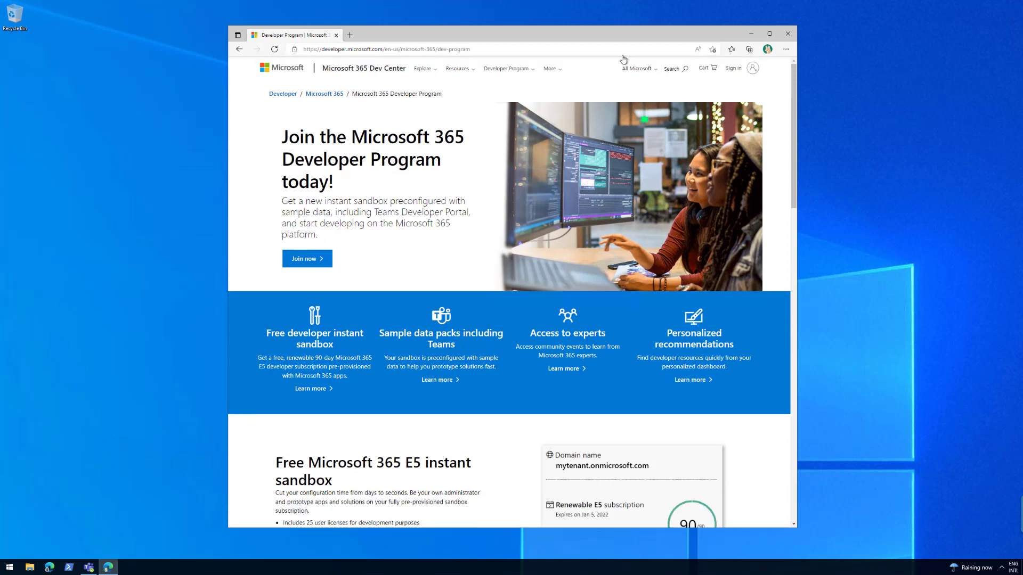
left_click(769, 33)
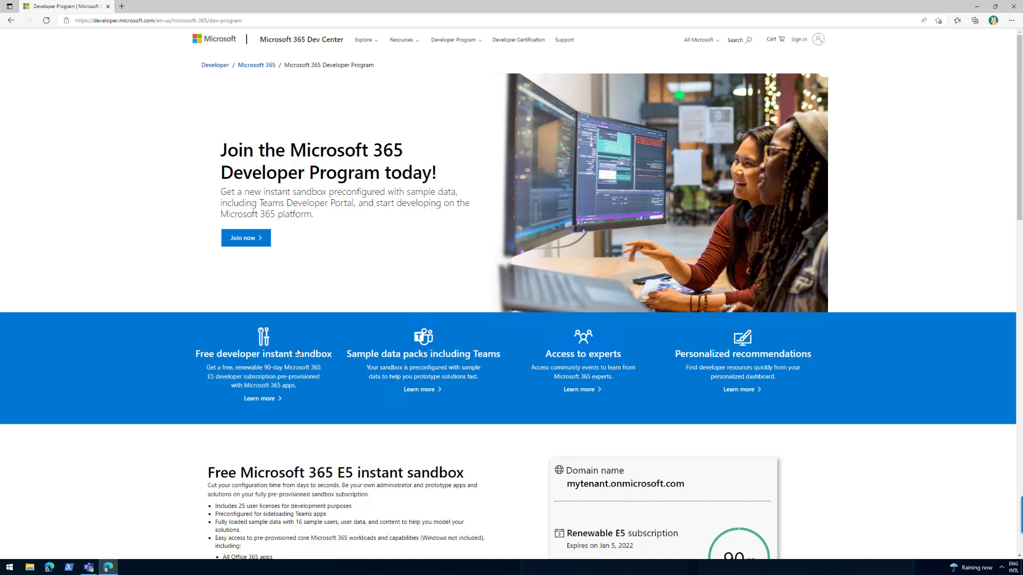
scroll("down", 3)
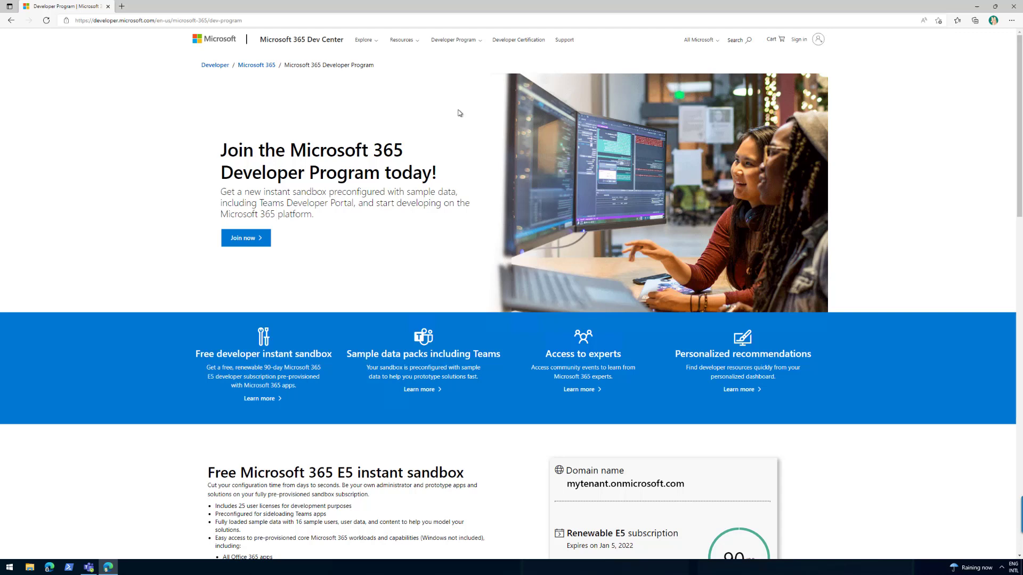
Enter 'admin' in the address bar to load admin.microsoft.com
left_click(160, 22)
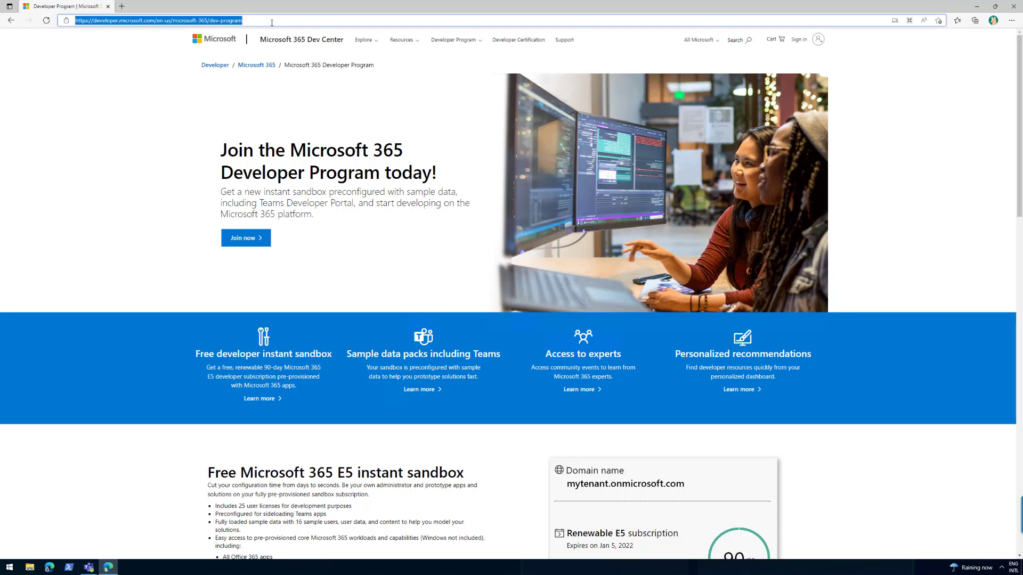
type("admin.microsoft.com")
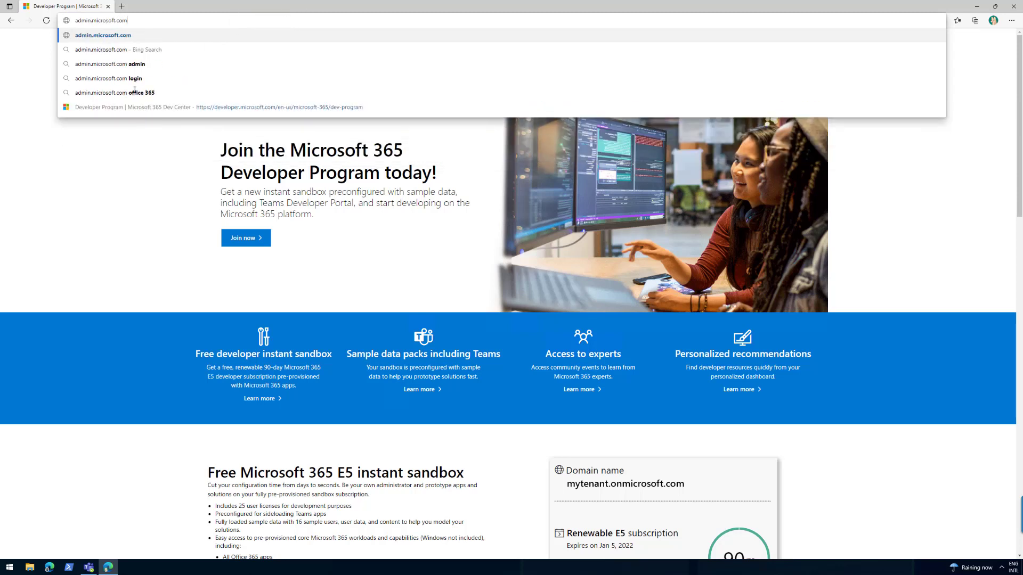
key("Enter")
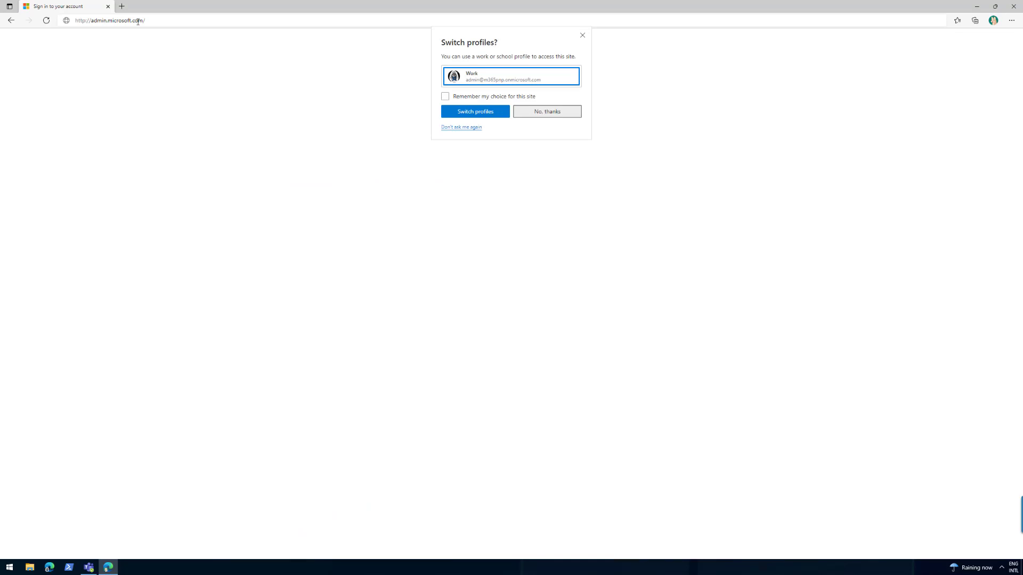
mouse_move(530, 83)
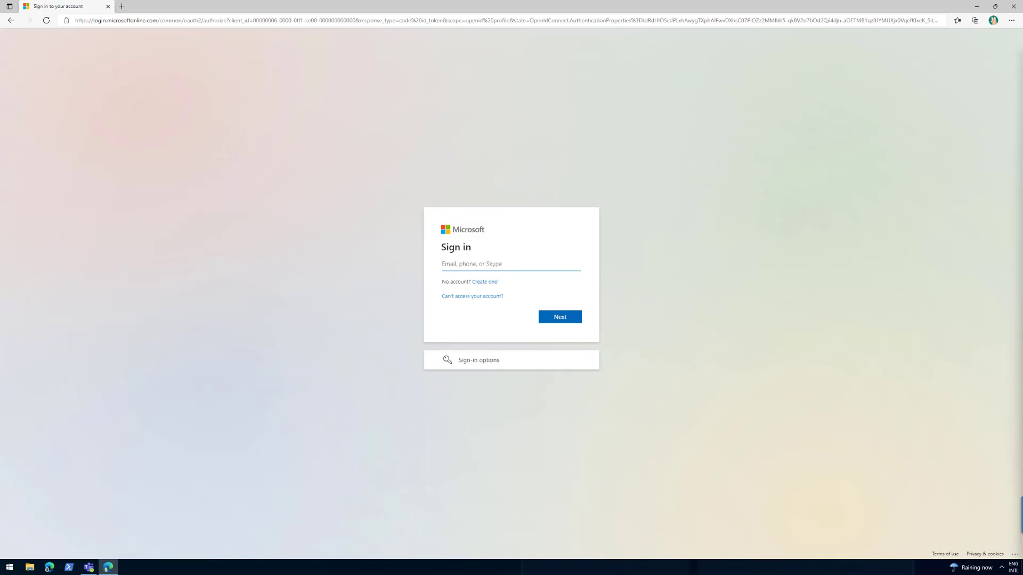
mouse_move(621, 318)
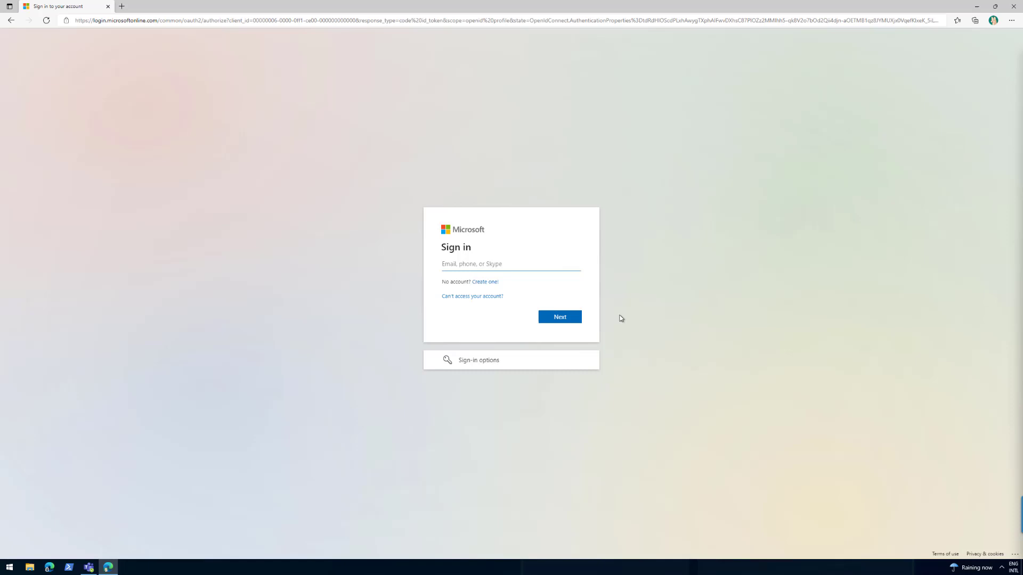
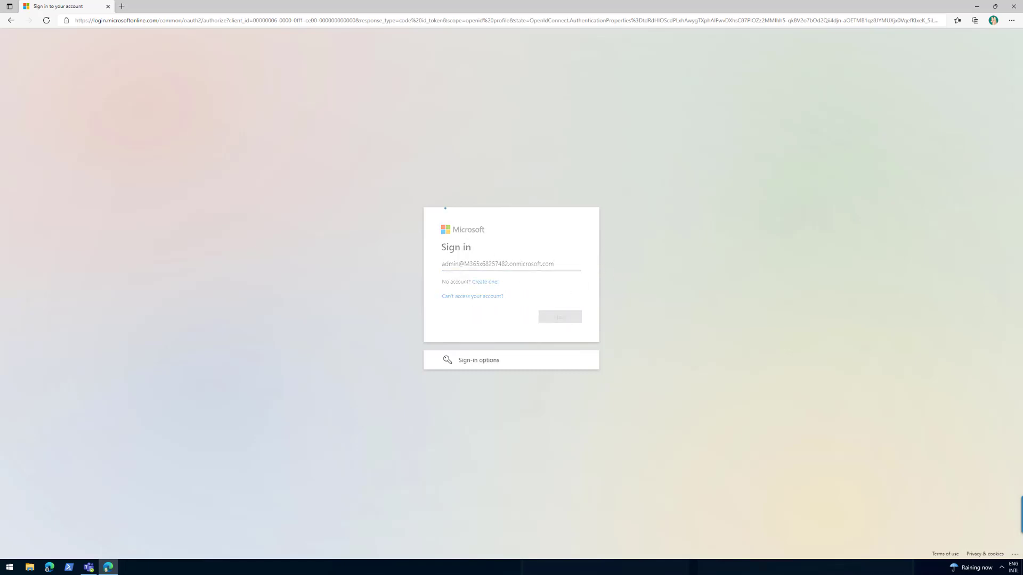
left_click(560, 317)
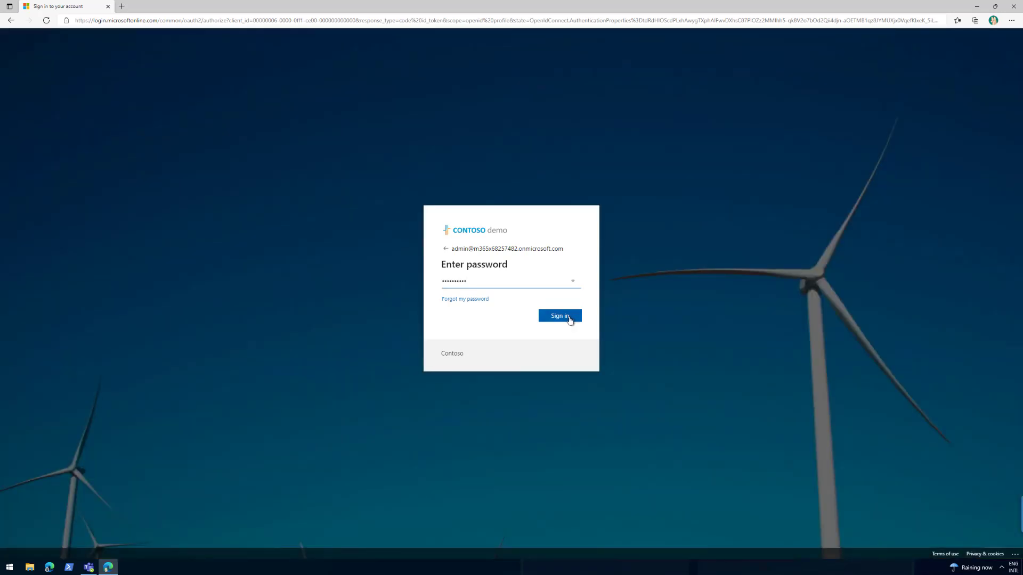
left_click(560, 316)
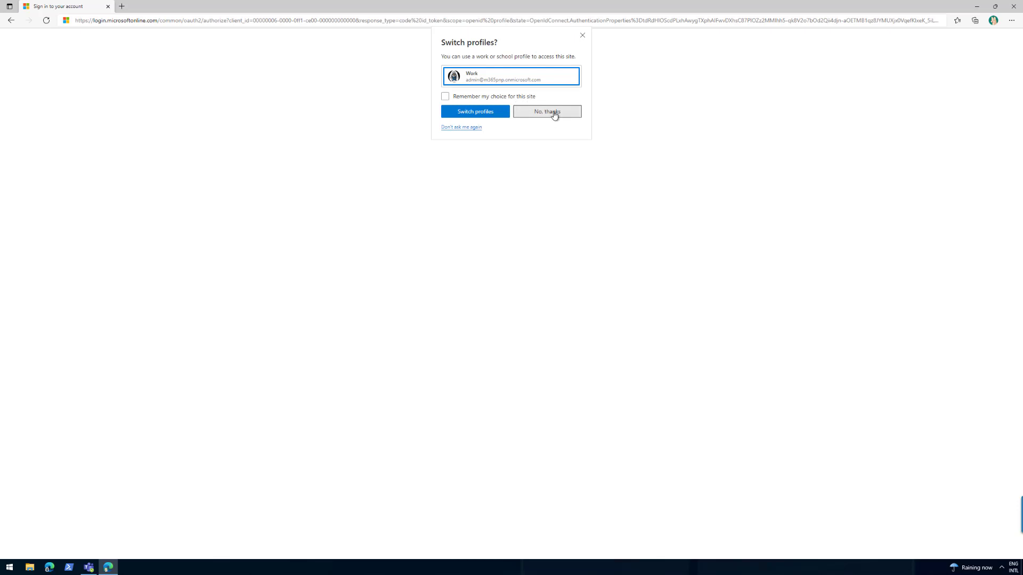
Decline the work-profile switch, stay signed in without future prompts, and save the password
left_click(547, 111)
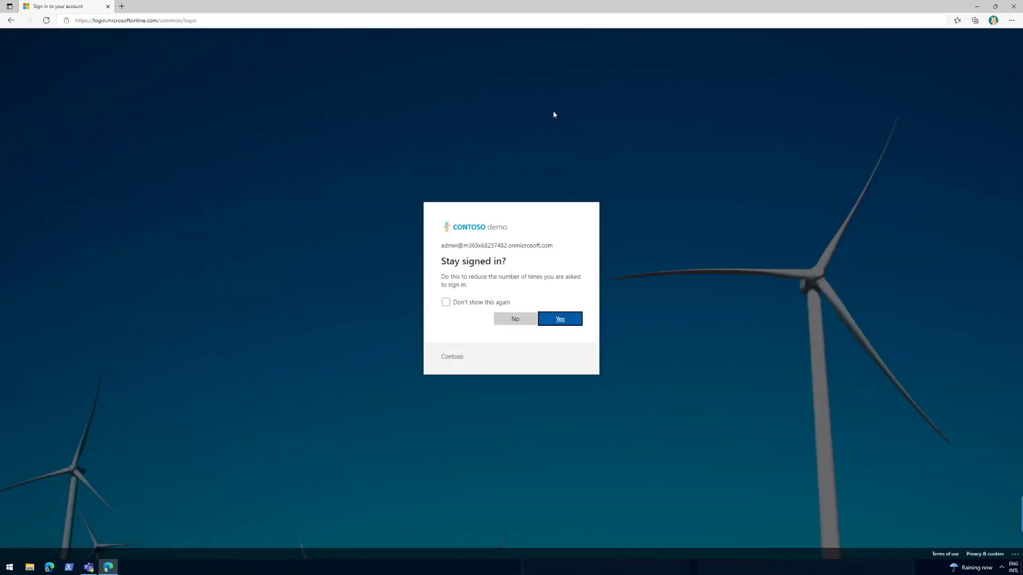
left_click(446, 302)
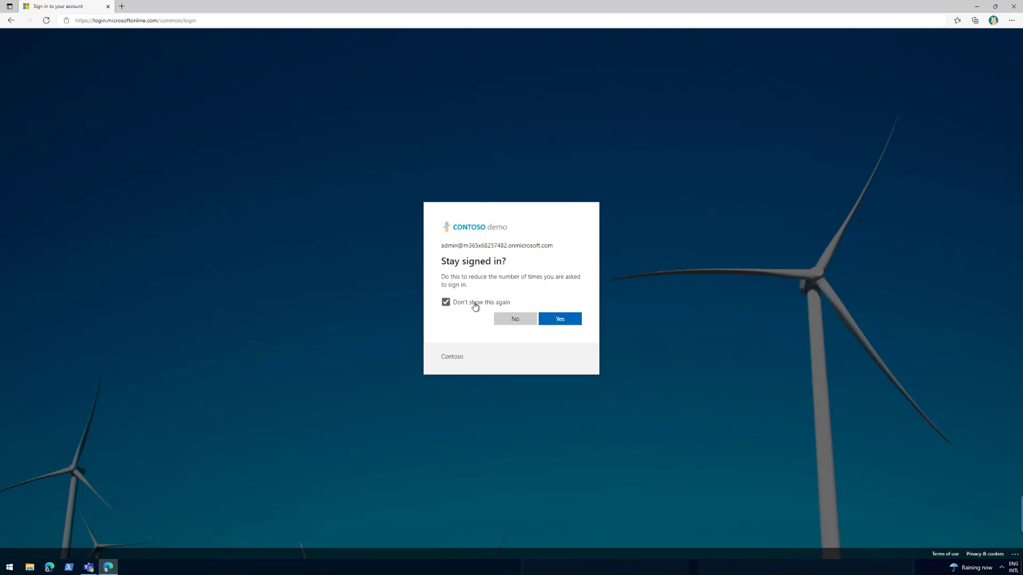
mouse_move(509, 312)
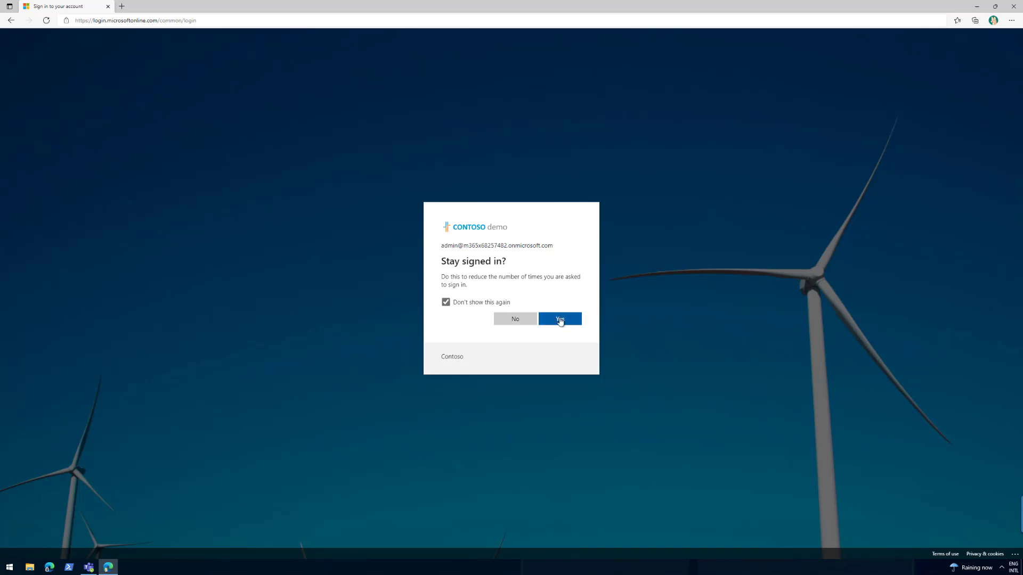
left_click(560, 319)
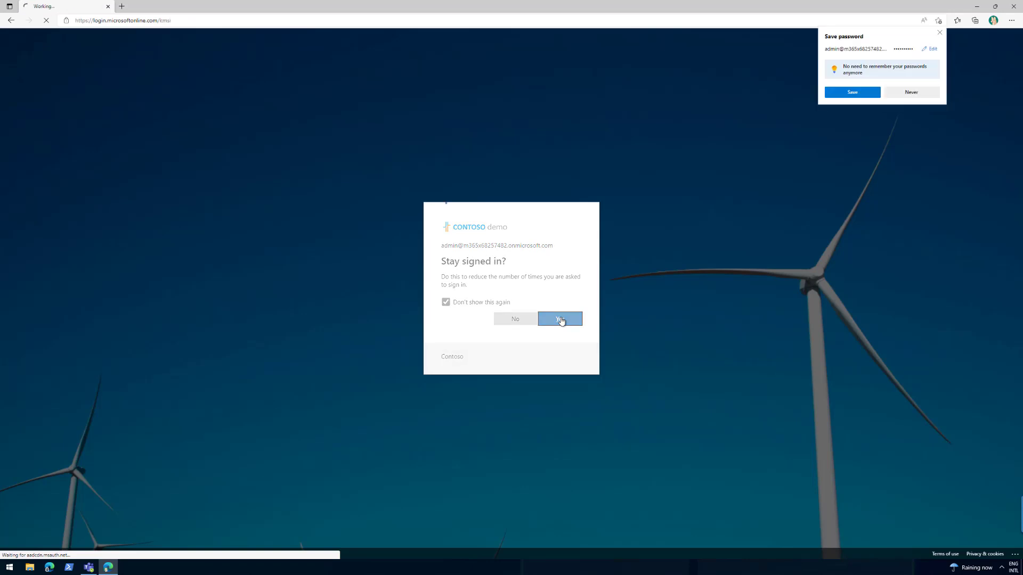
left_click(560, 318)
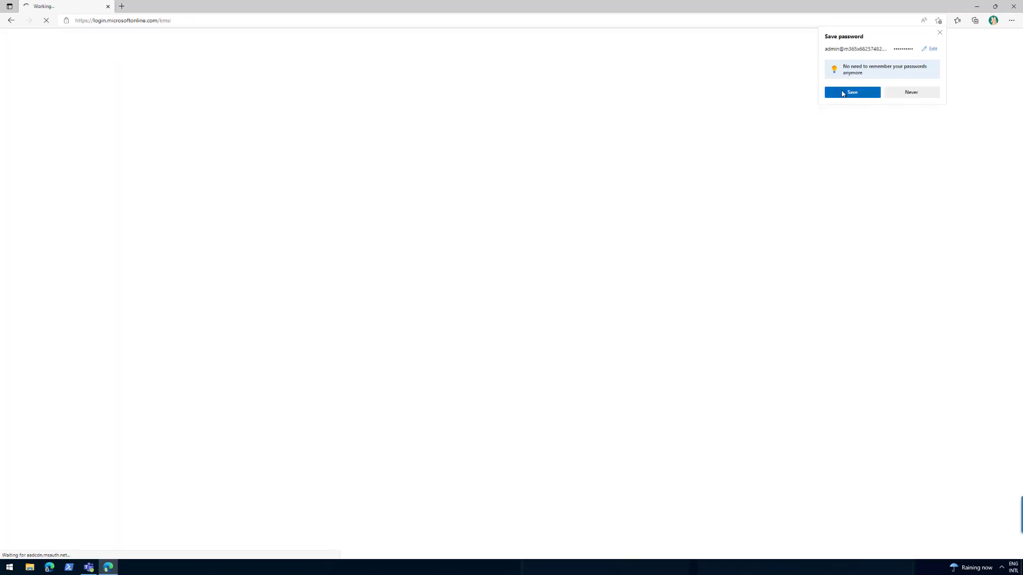
left_click(852, 92)
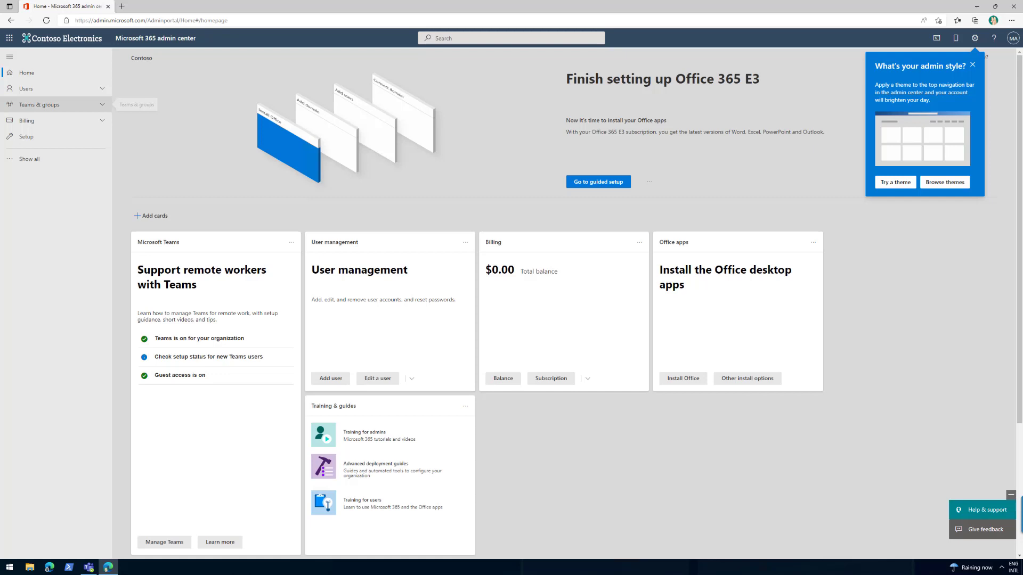
Expand Show all in the admin navigation and choose SharePoint under Admin centers
left_click(29, 159)
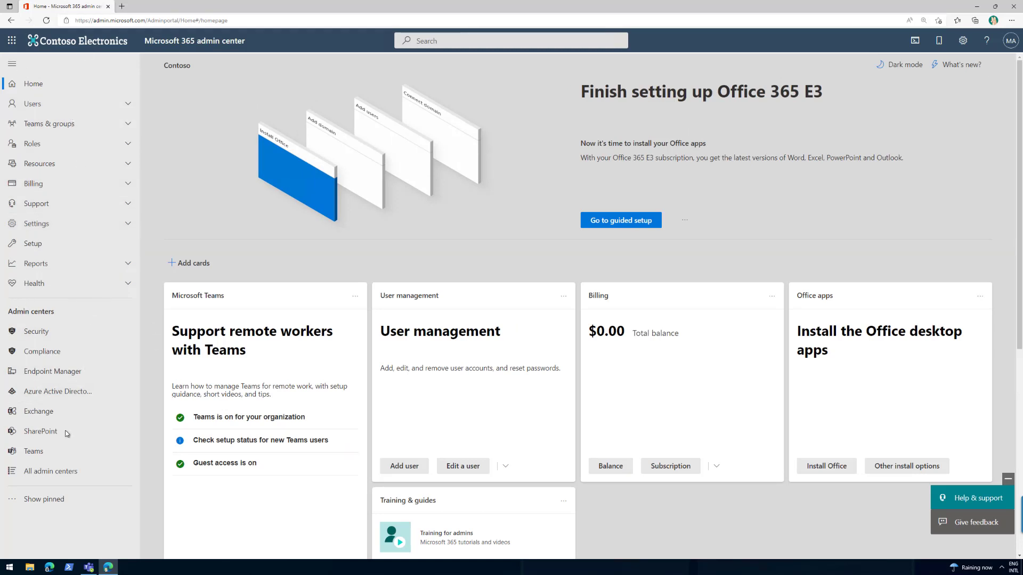
mouse_move(48, 435)
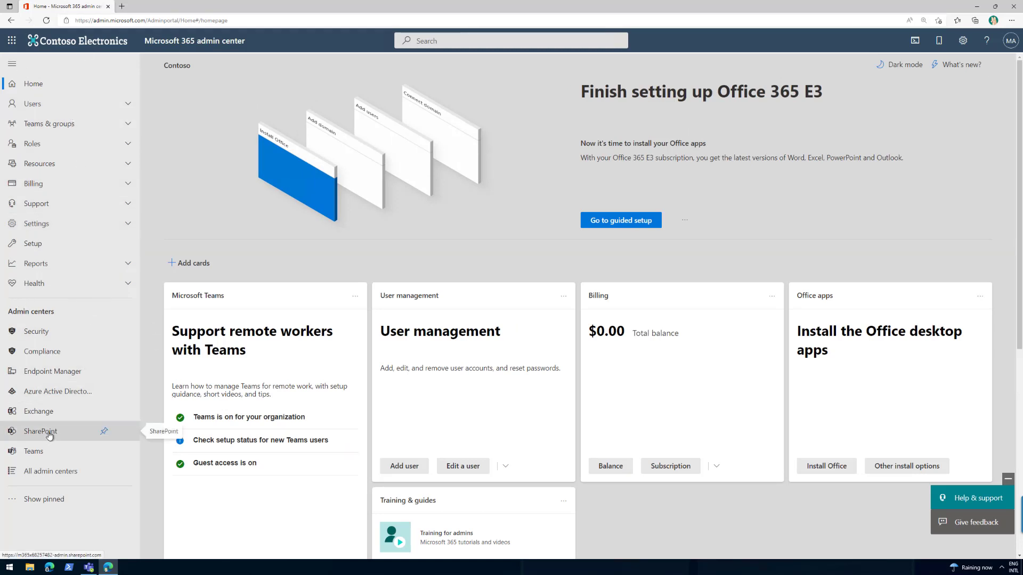
left_click(40, 432)
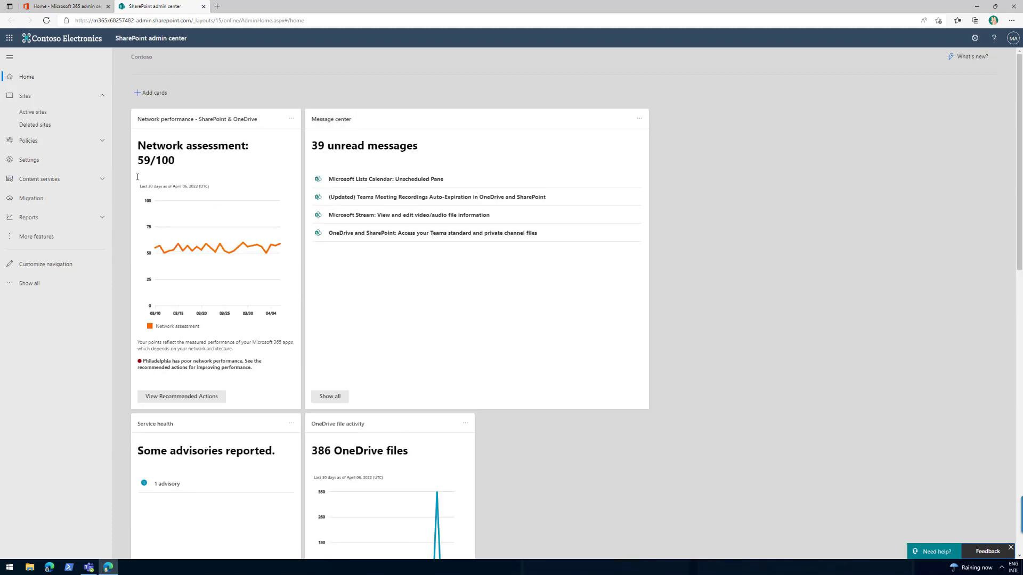
Open Apps from SharePoint's More features page to set up the app catalog
left_click(35, 236)
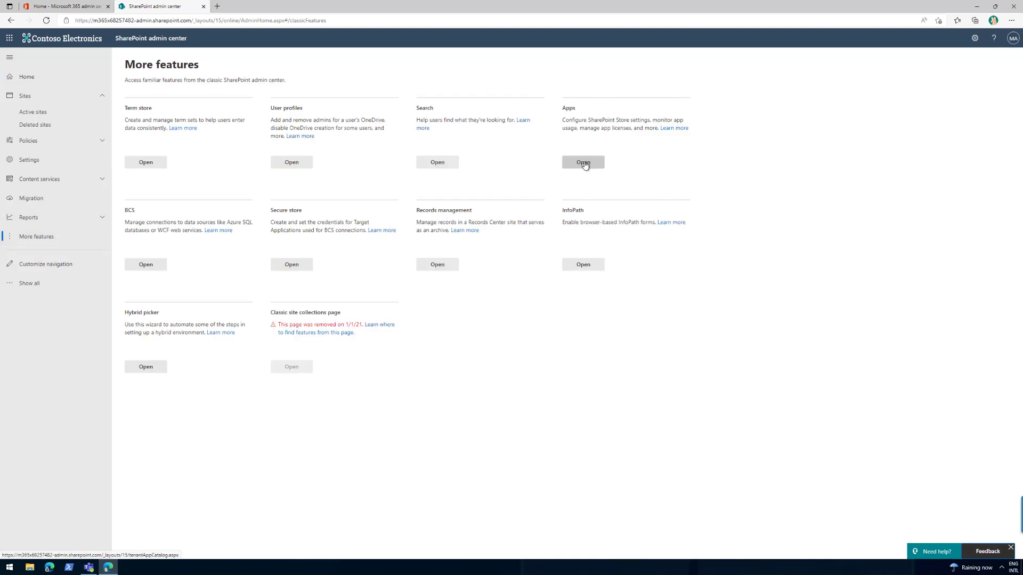
left_click(583, 162)
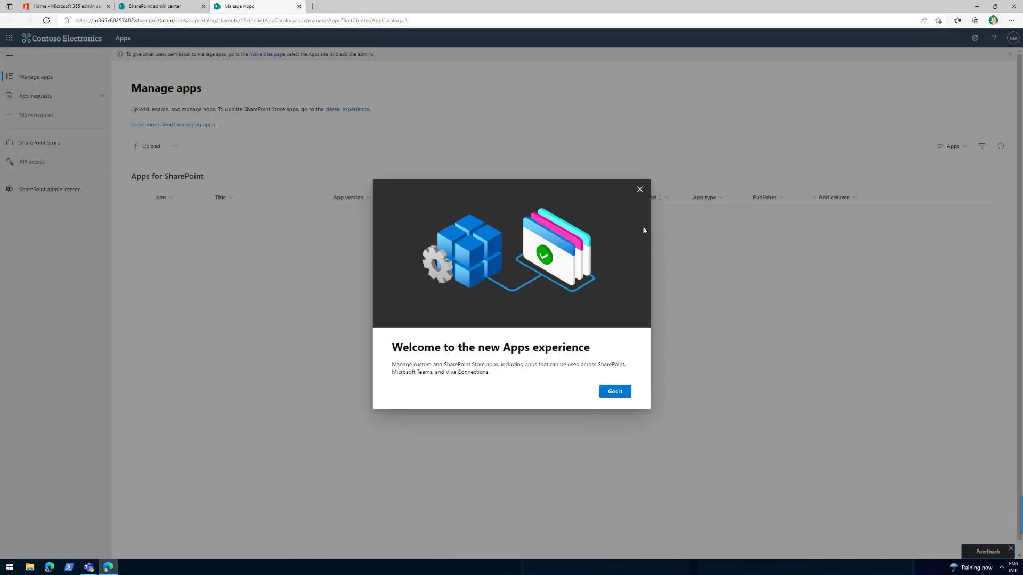
mouse_move(602, 525)
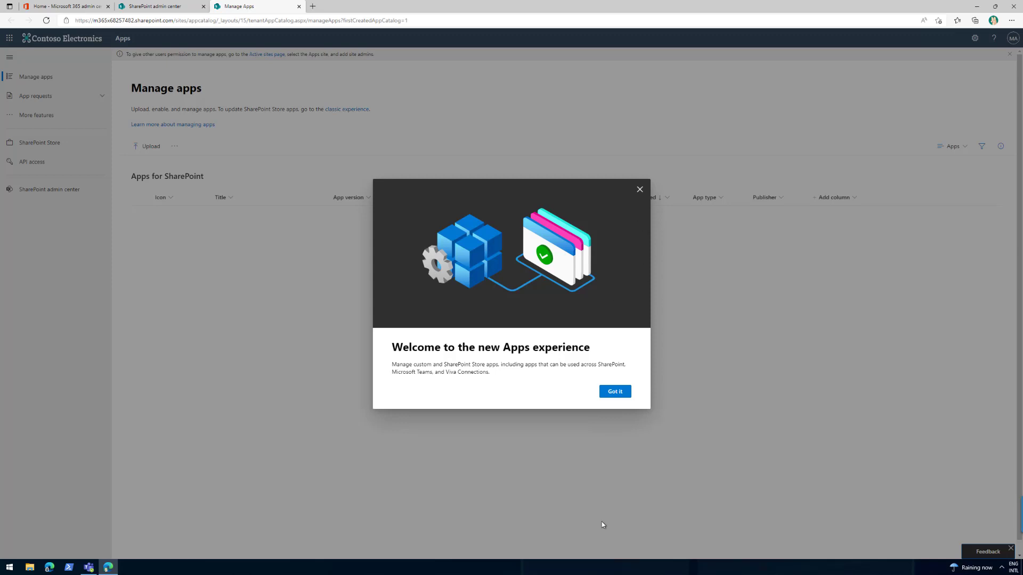
Dismiss the Apps welcome, review the empty app list, and switch back to the admin center tab
left_click(615, 391)
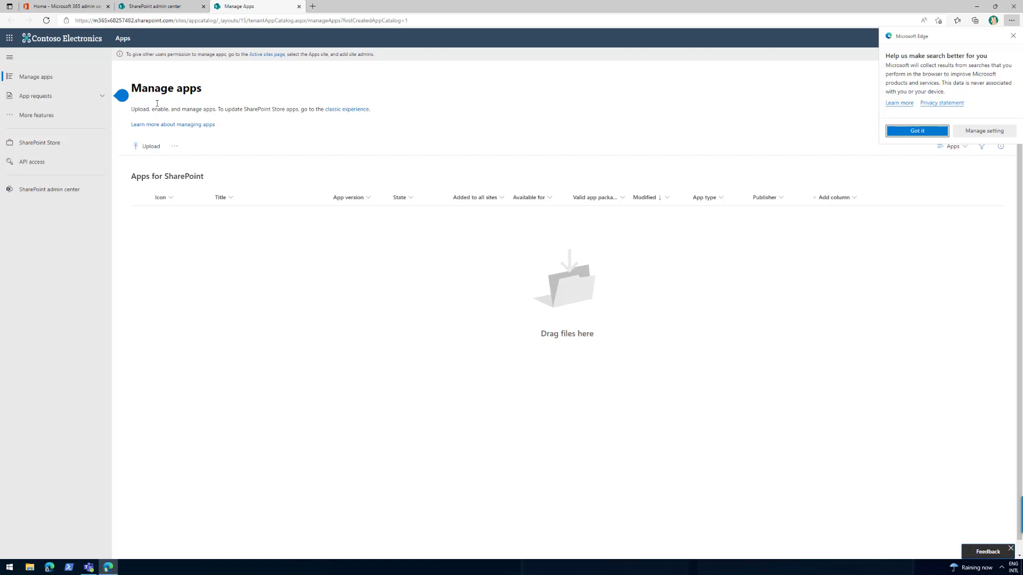
left_click(919, 130)
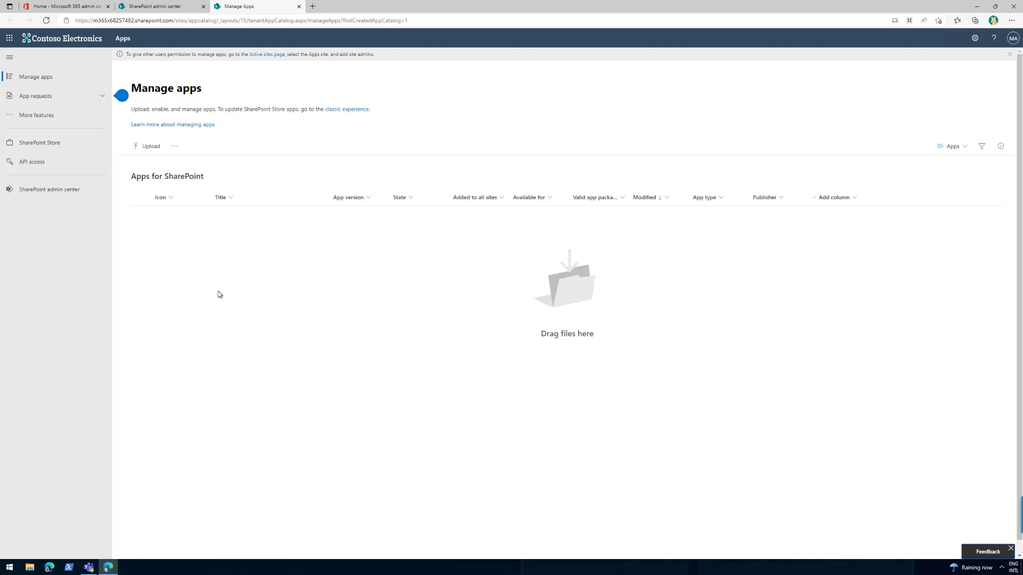
left_click(160, 5)
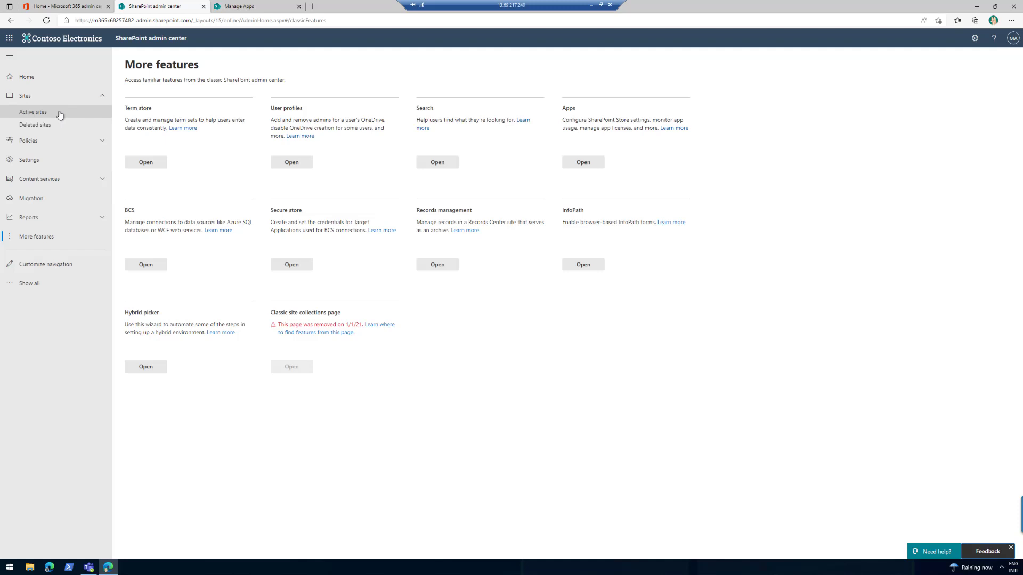
Go to Sites > Active sites and choose + Create for a new site
left_click(33, 112)
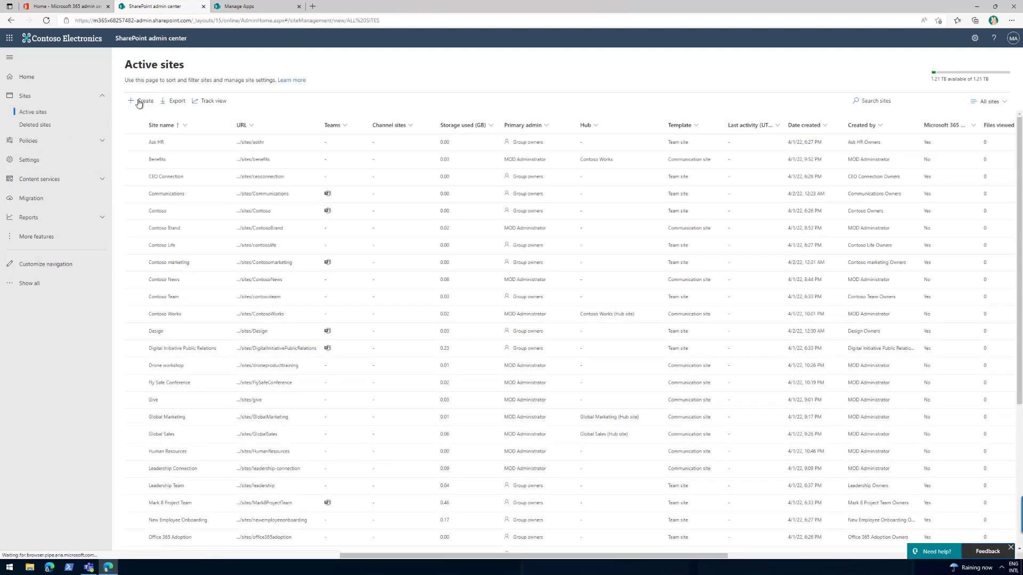
left_click(143, 101)
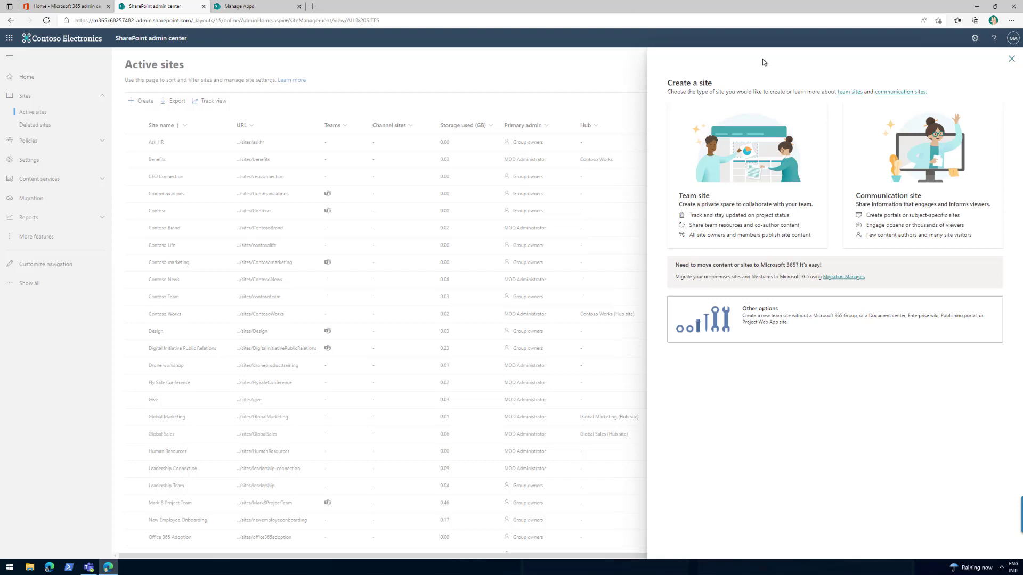
mouse_move(875, 167)
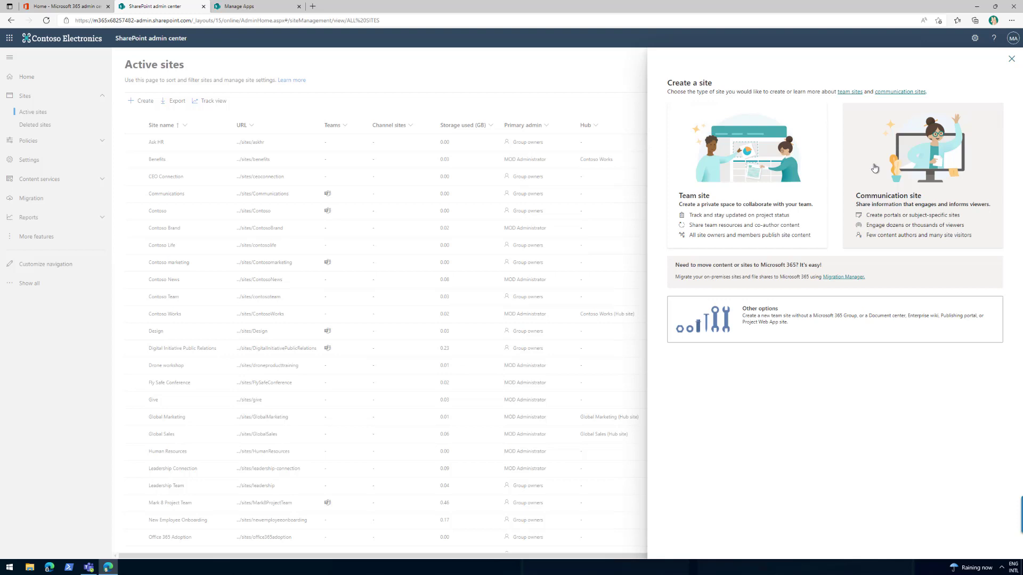
mouse_move(779, 167)
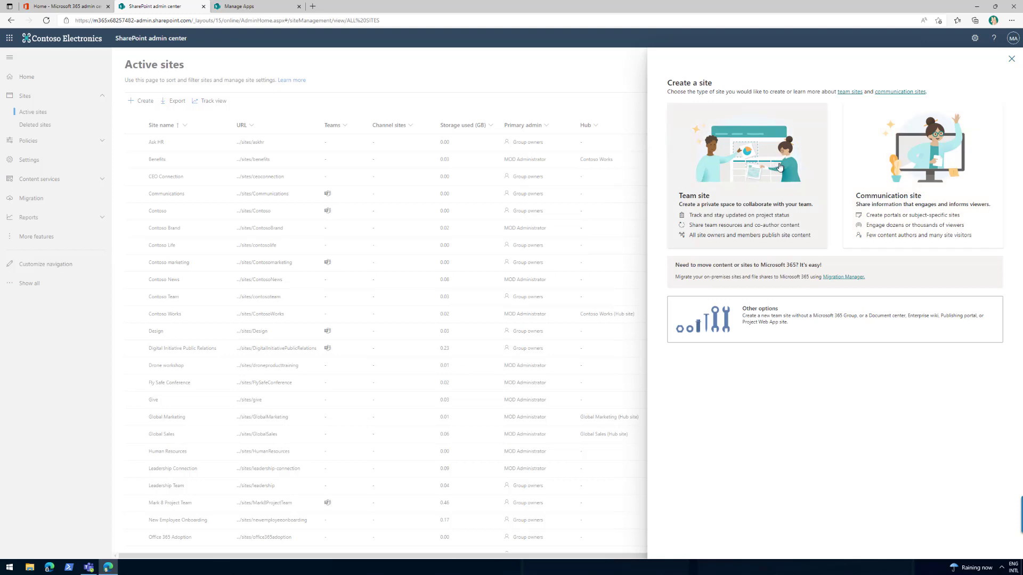
Create a team site named 'dev' with MOD Administrator as group owner
left_click(748, 171)
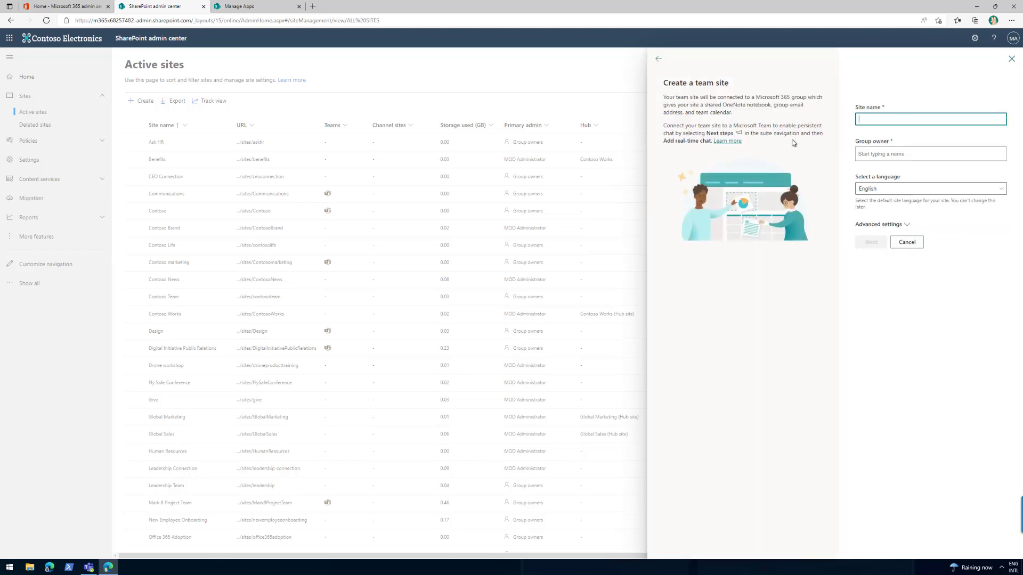
type("dev")
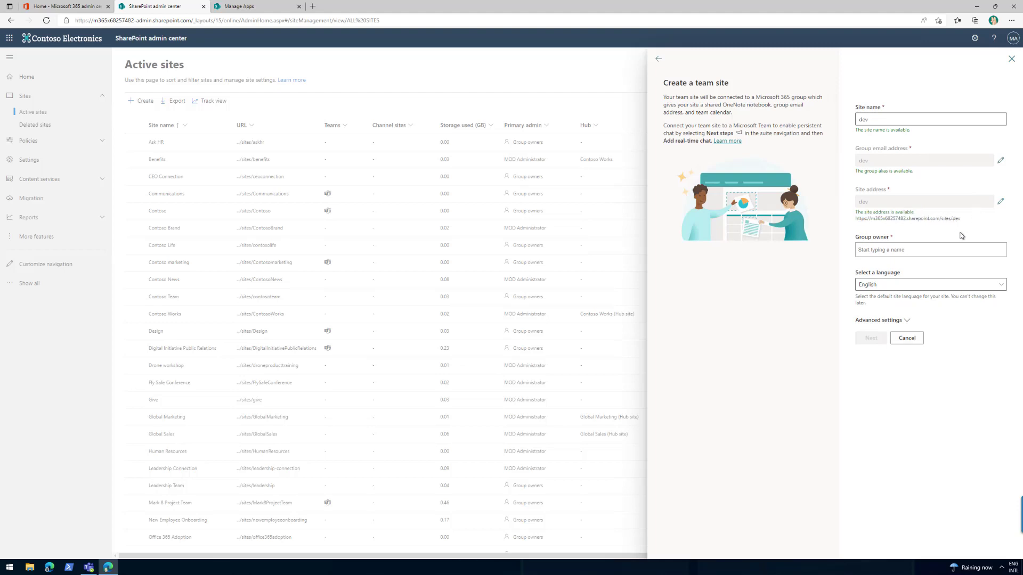
left_click(931, 250)
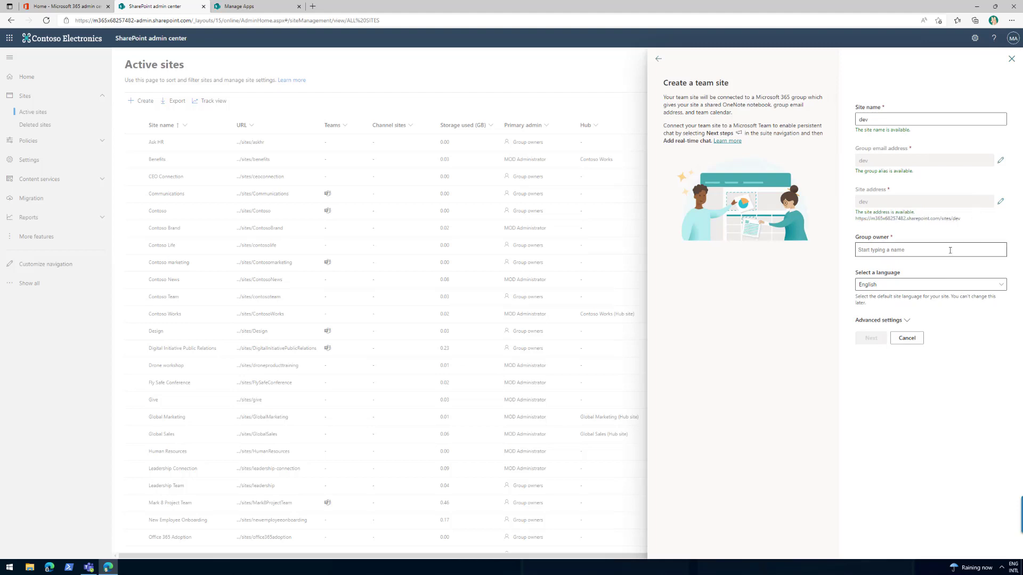
type("admin")
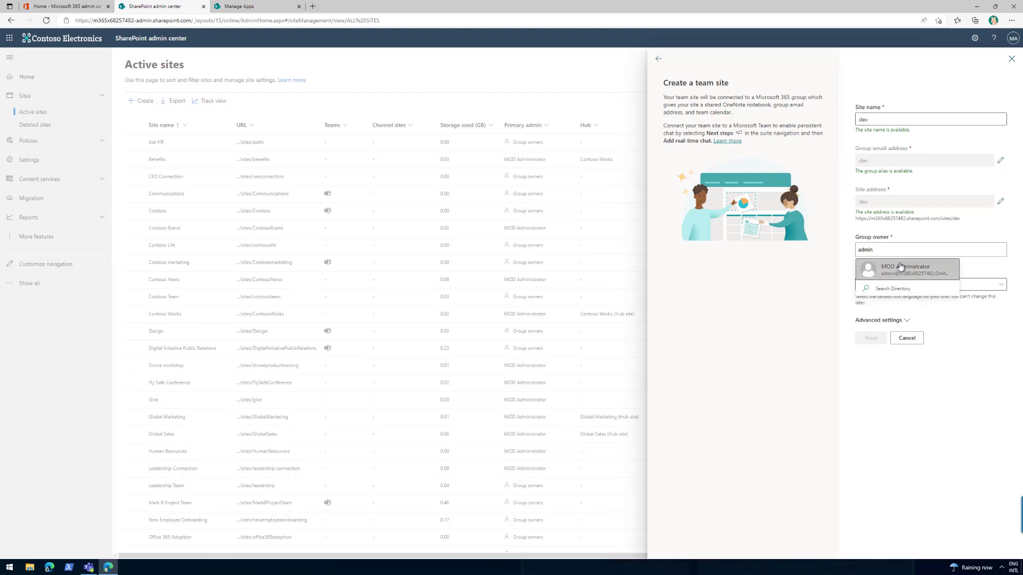
left_click(906, 269)
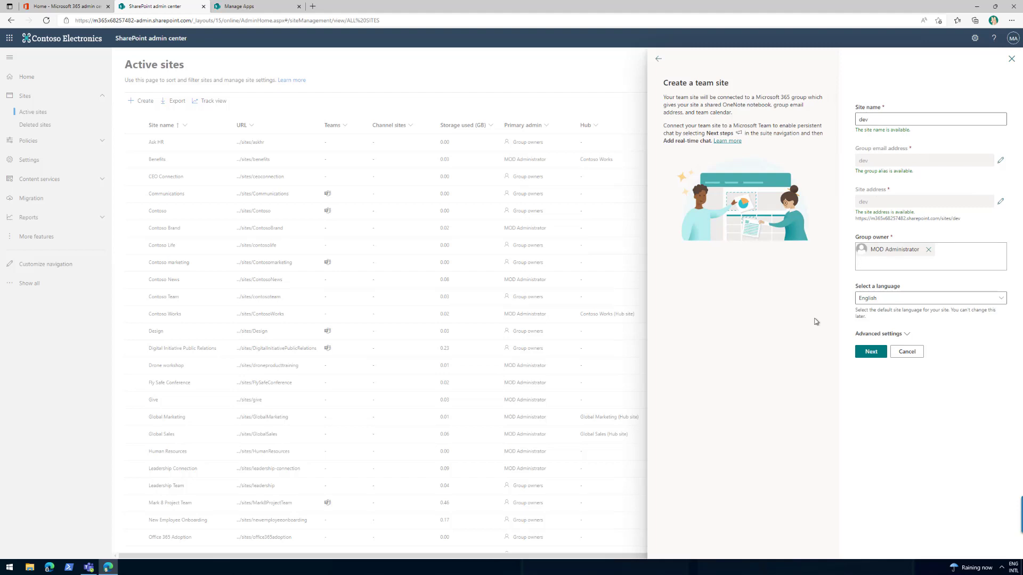
mouse_move(871, 360)
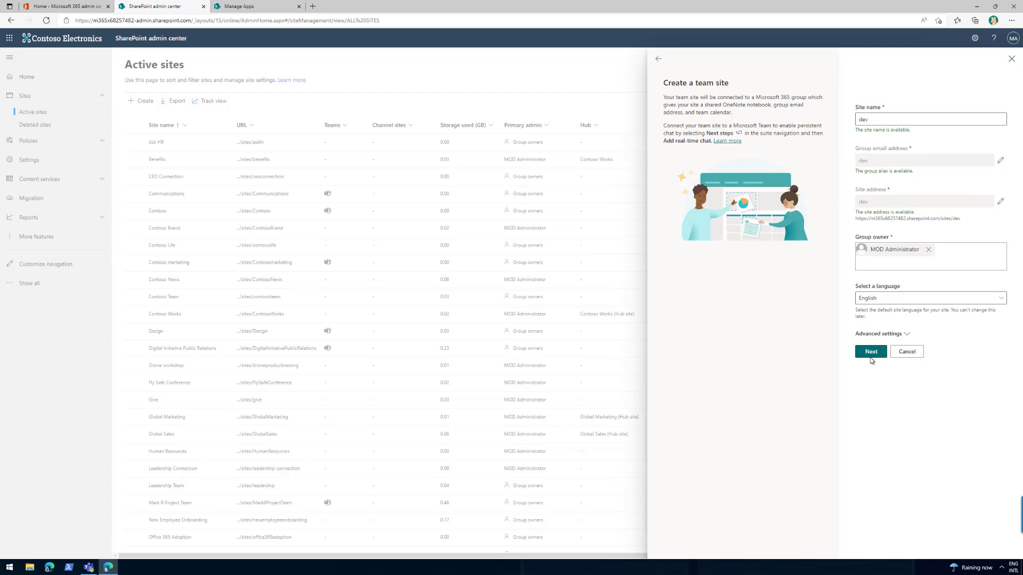
left_click(871, 351)
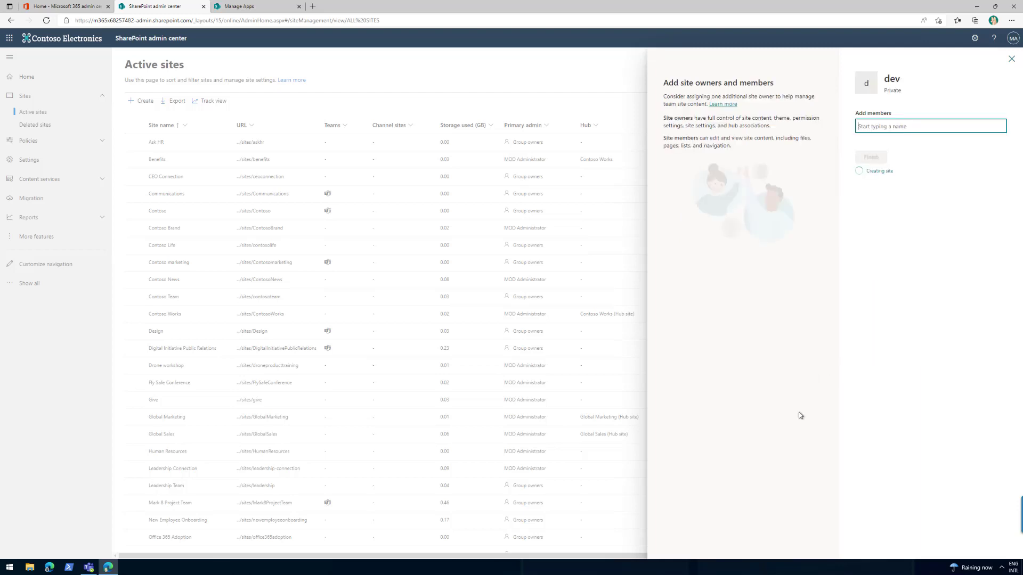
mouse_move(789, 438)
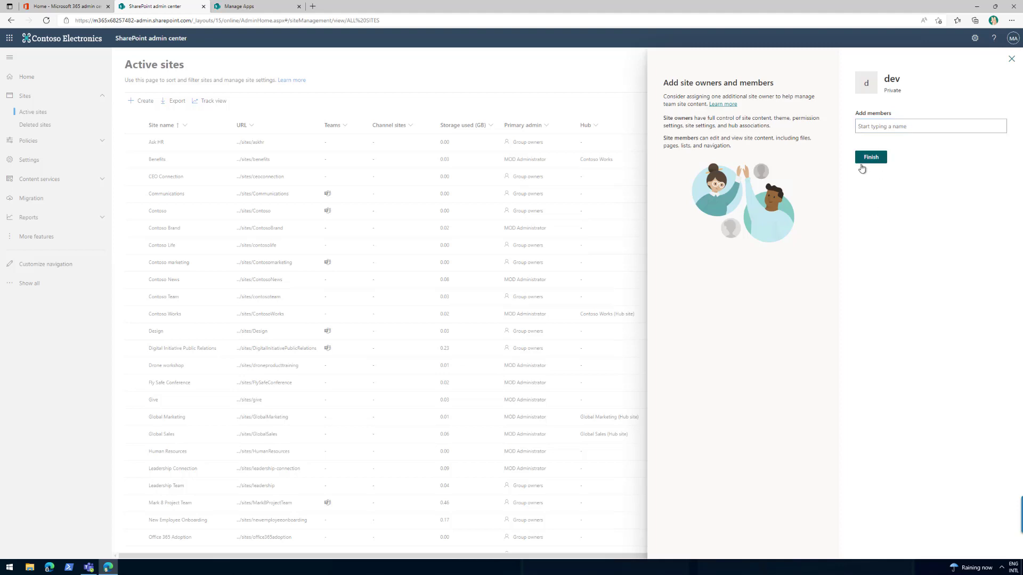
left_click(870, 156)
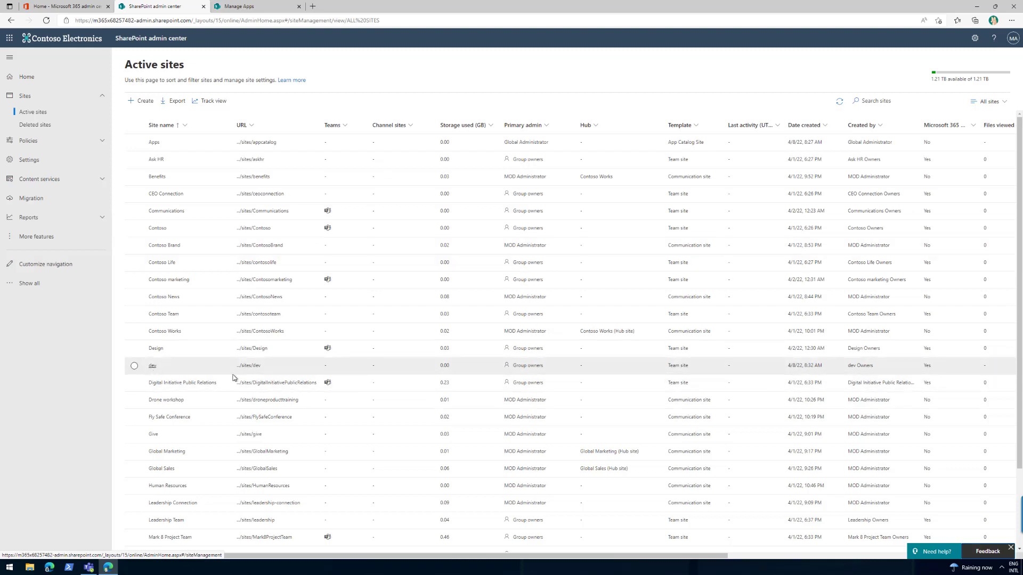
Open the dev site from Active sites and choose Maybe later on the design prompt
left_click(151, 366)
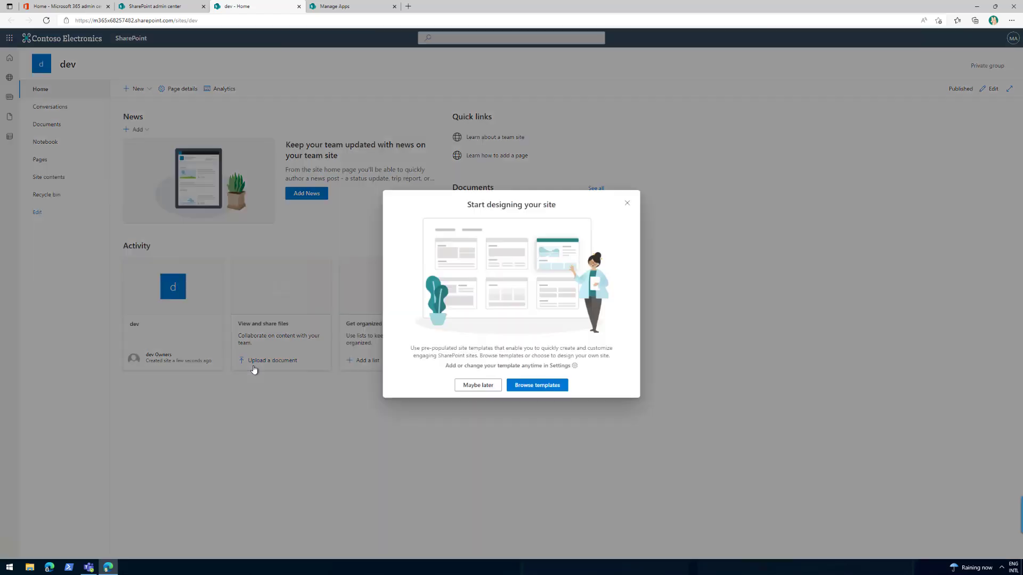
mouse_move(478, 385)
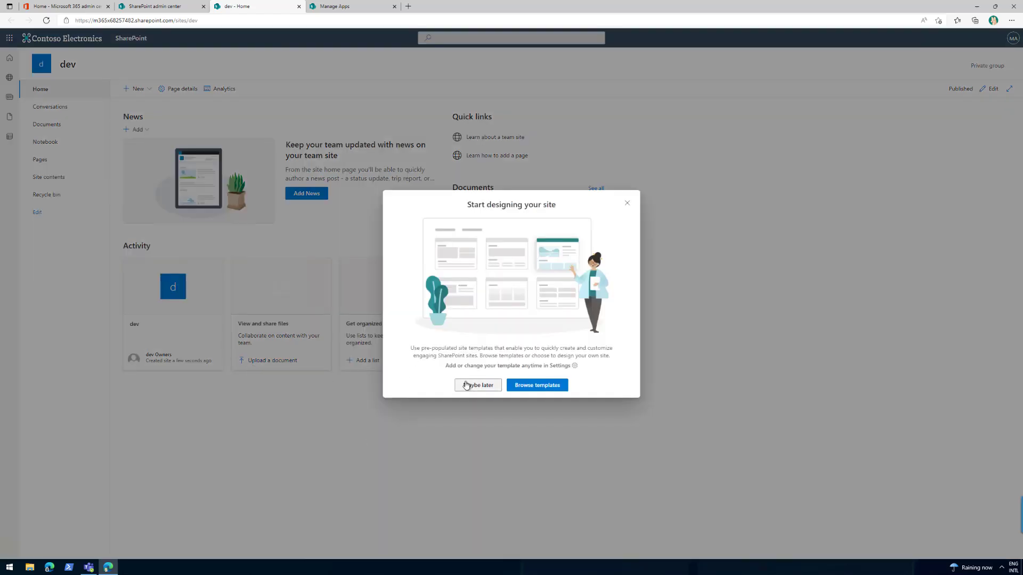
left_click(478, 386)
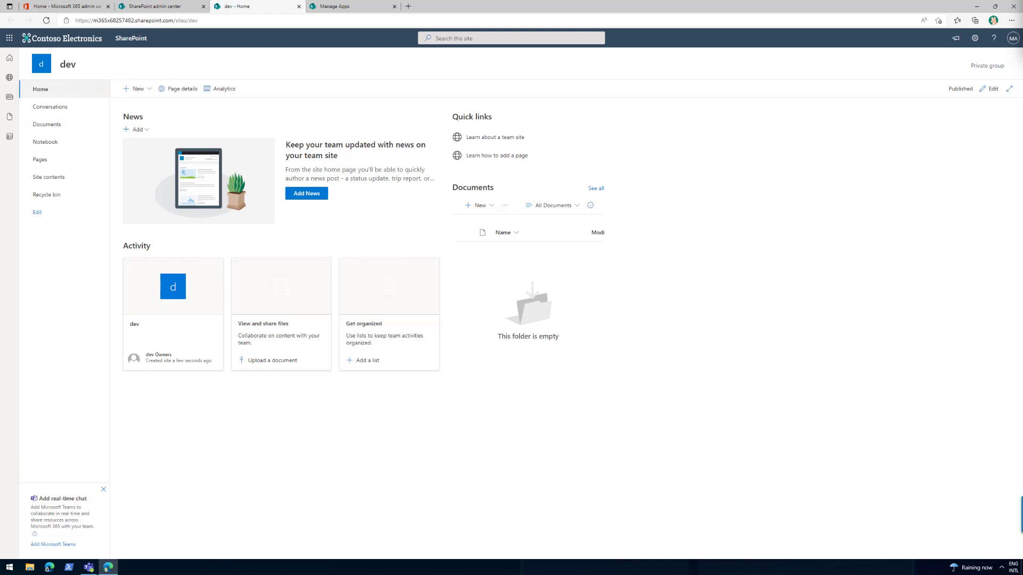
mouse_move(906, 376)
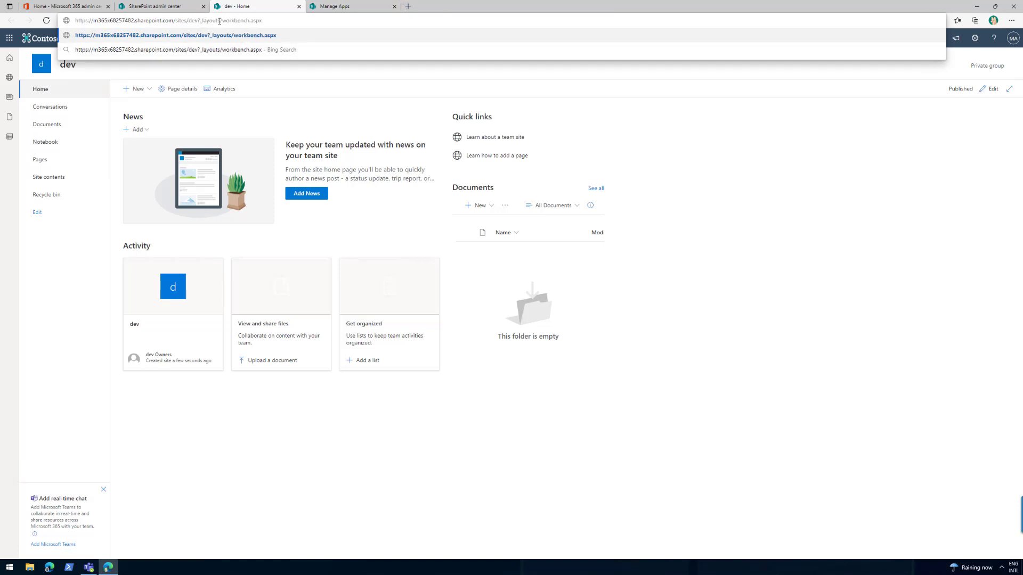
mouse_move(345, 107)
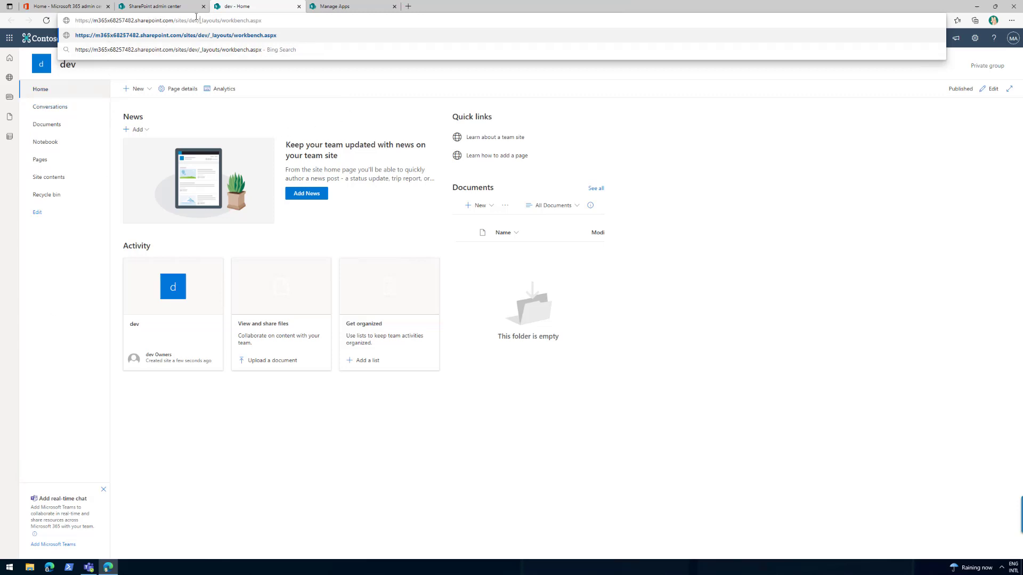
Load sites/dev/_layouts/15/workbench.aspx and dismiss the local web parts warning
double_click(210, 22)
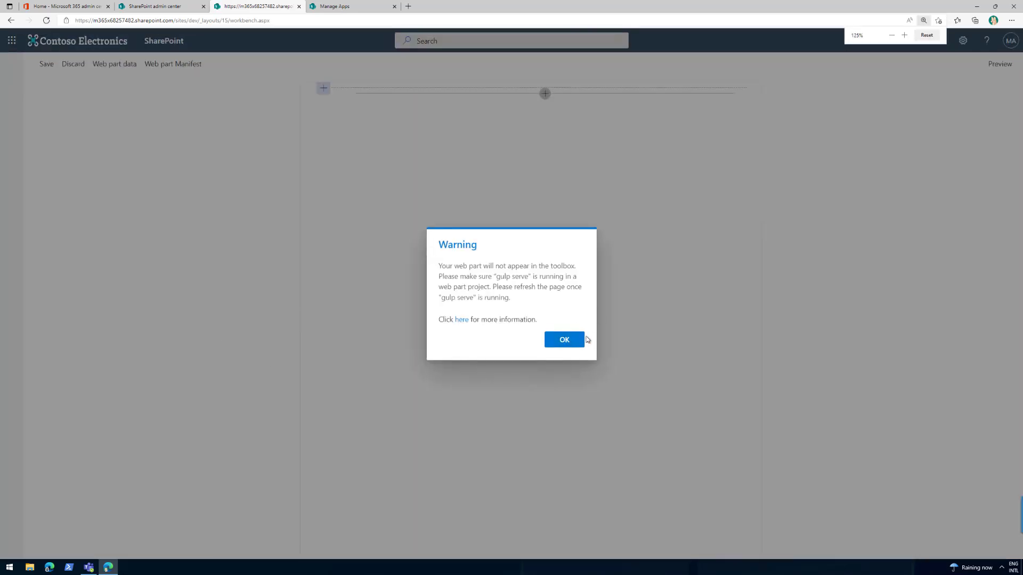
left_click(565, 339)
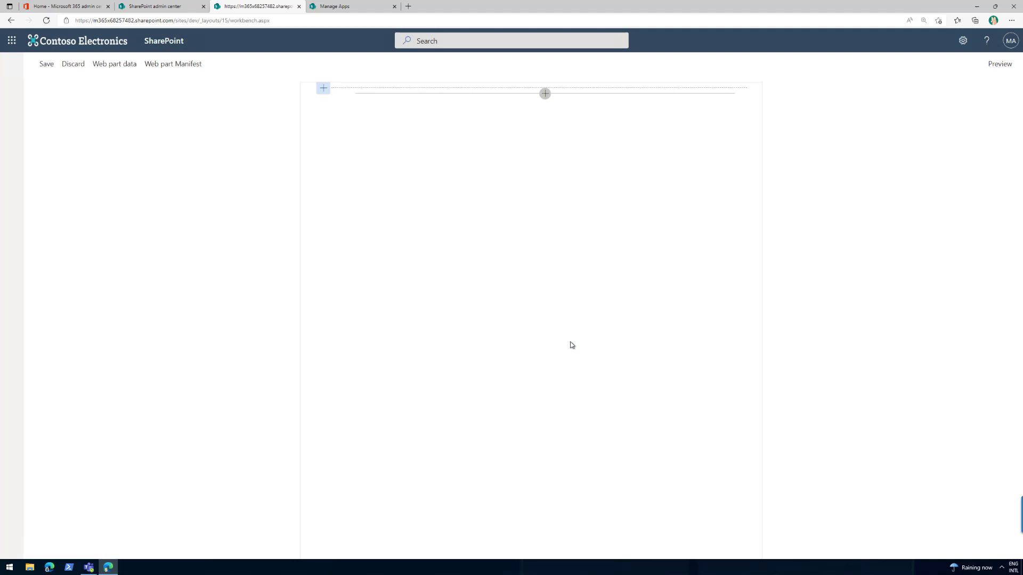